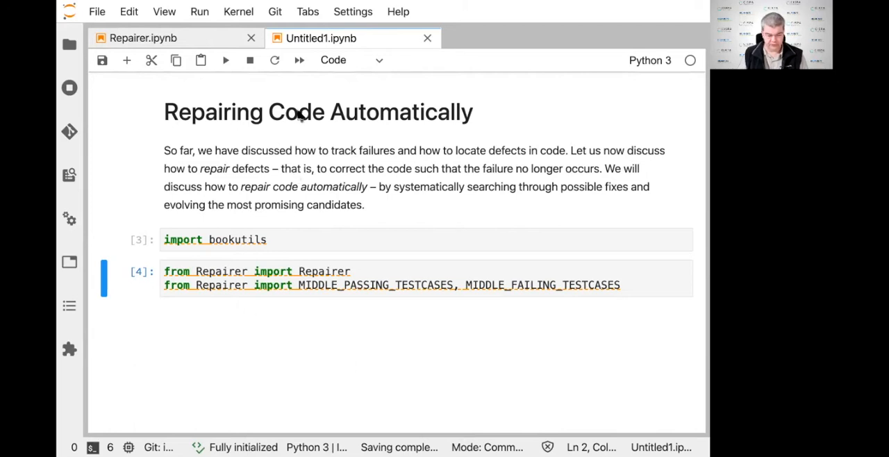
mouse_move(158, 258)
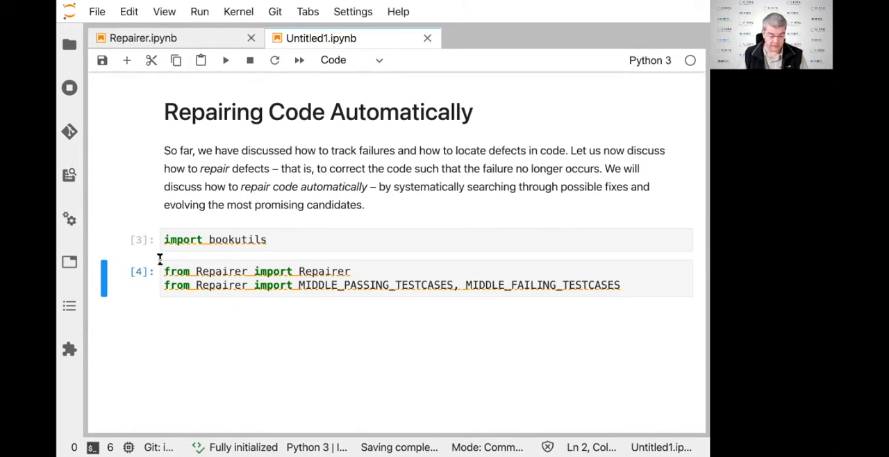
- Rerun the bookutils and Repairer import cells, leaving an empty cell below them
left_click(347, 240)
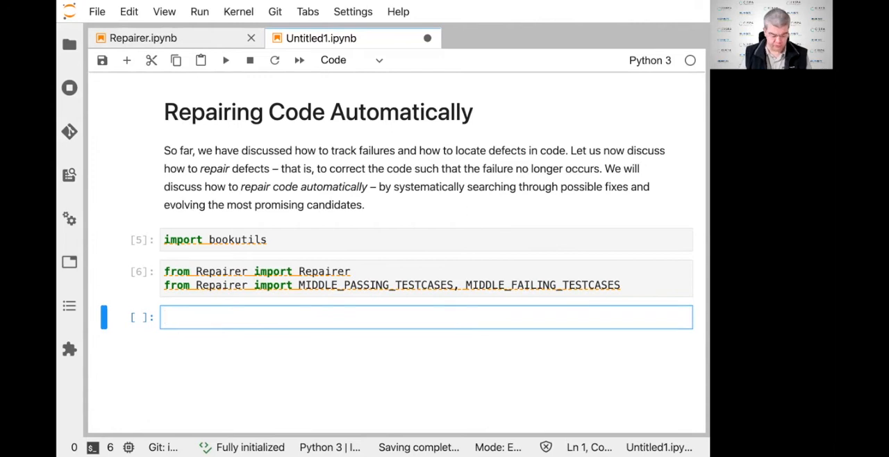
mouse_move(219, 236)
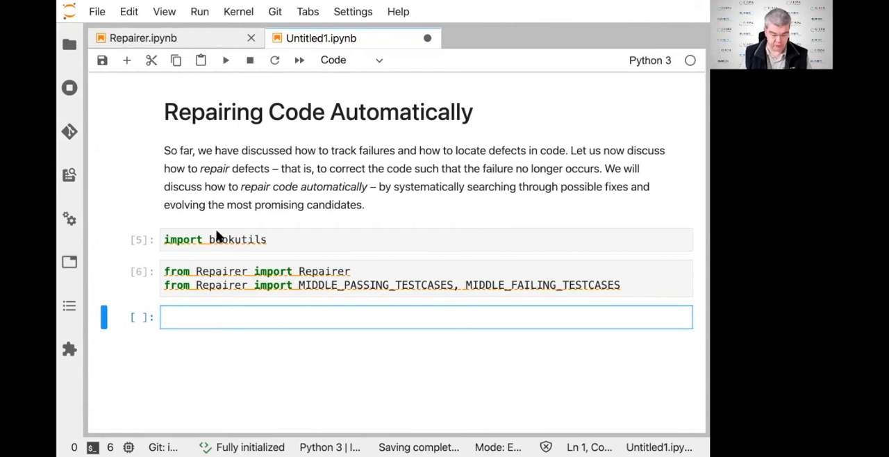
- Write and run the buggy middle(x, y, z) function and its middle_test sorted-value assertion
left_click(217, 316)
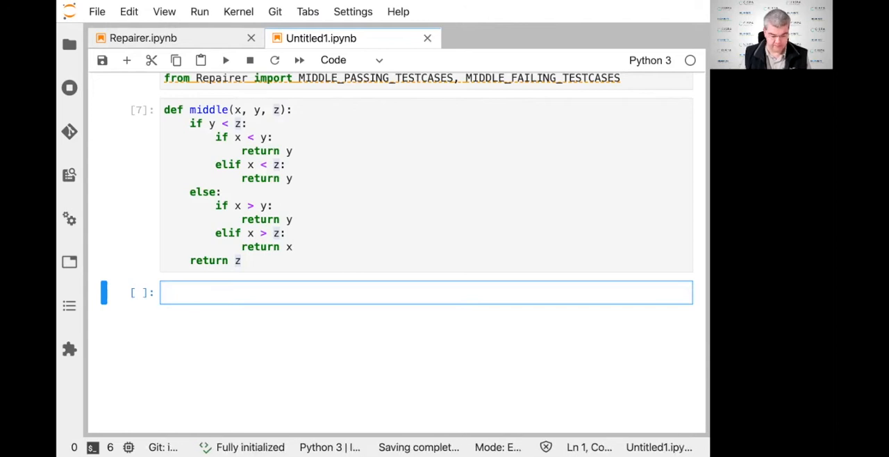
type("def middle(x, y, z):")
type("assert m == sorted([x, y, z])[1]")
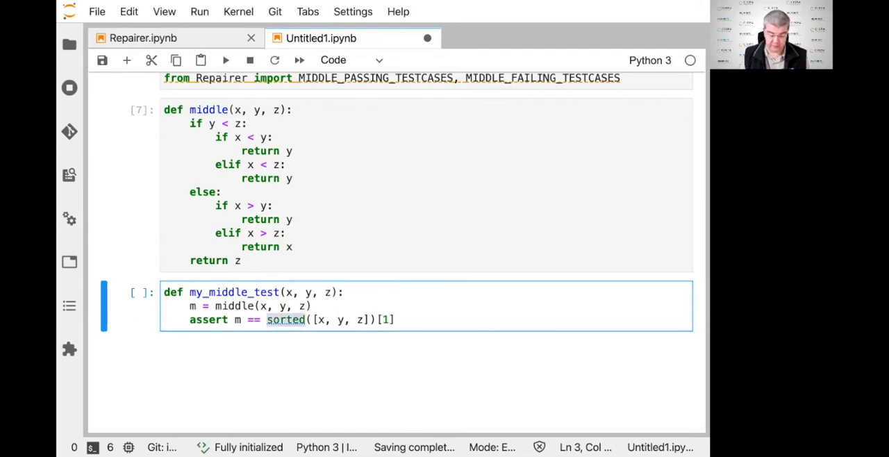
left_click(396, 320)
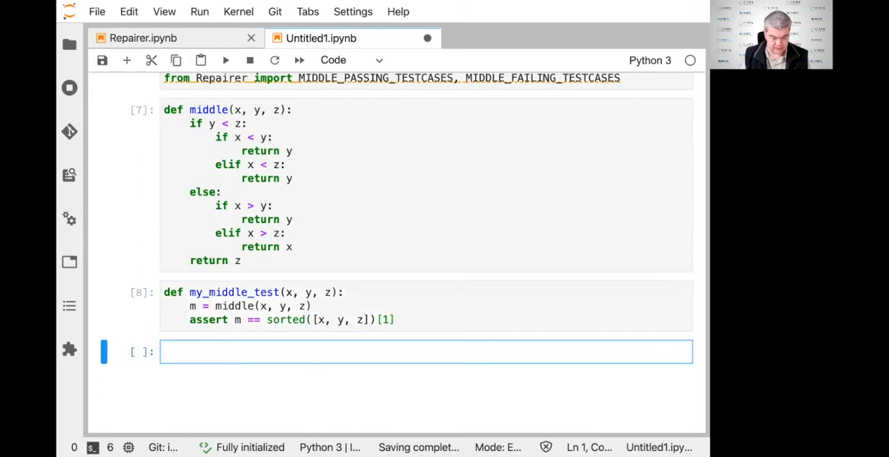
left_click(423, 306)
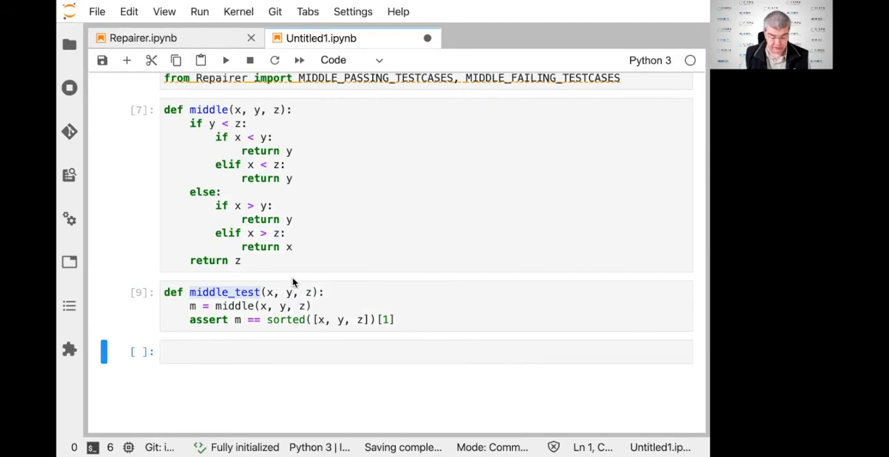
left_click(424, 351)
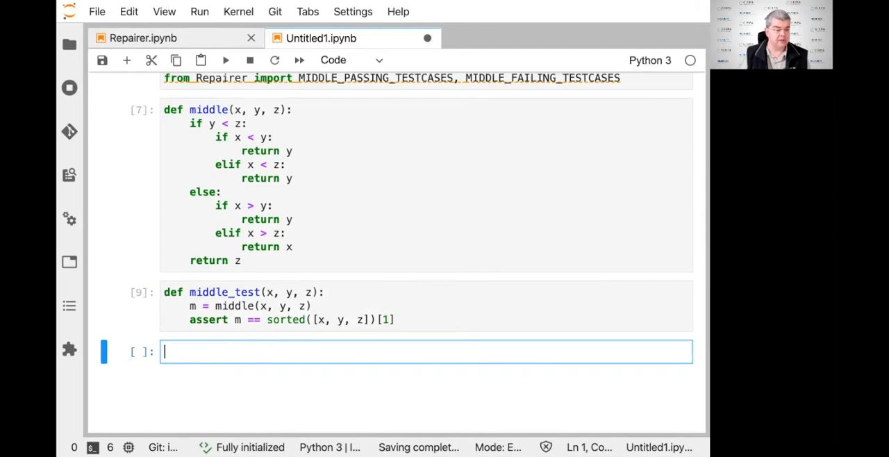
mouse_move(332, 204)
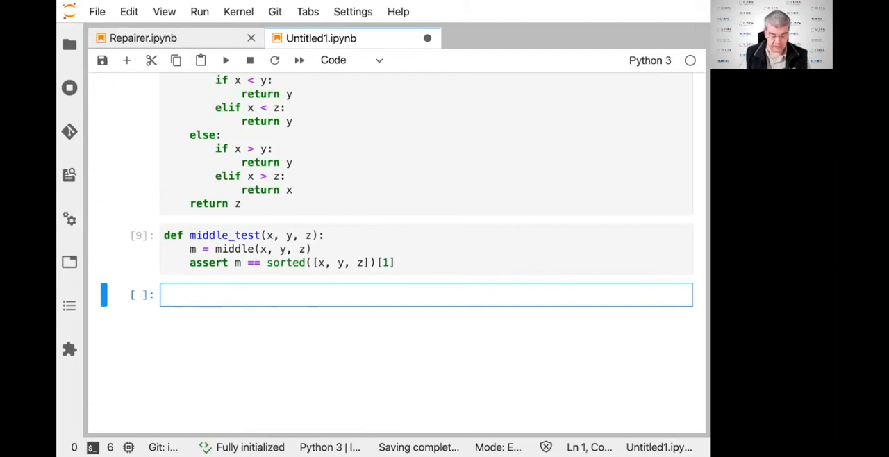
- Import OchiaiDebugger and create a middle_debugger instance
type("from StatisticalDebugger import OchiaiDebugger")
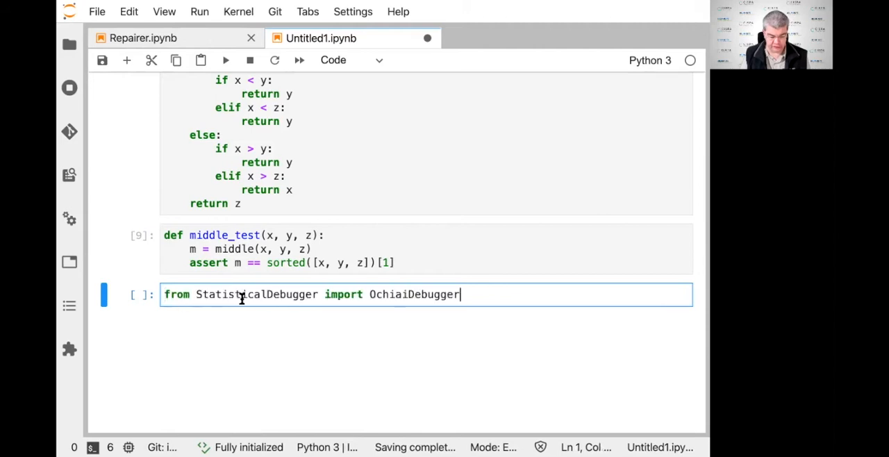
key("shift+Return")
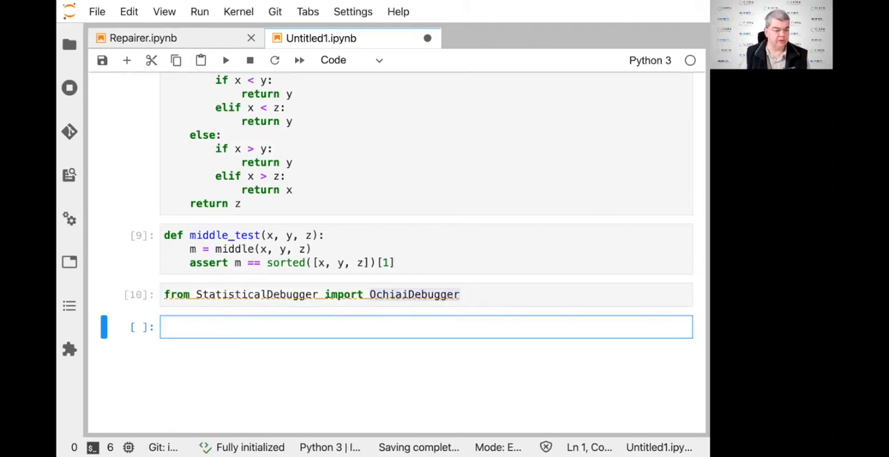
mouse_move(192, 319)
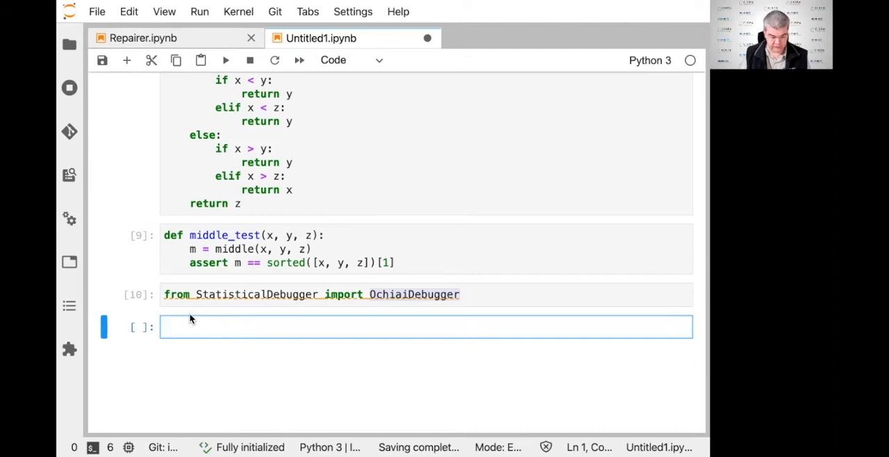
type("middle_debugger = OchiaiDebugger()")
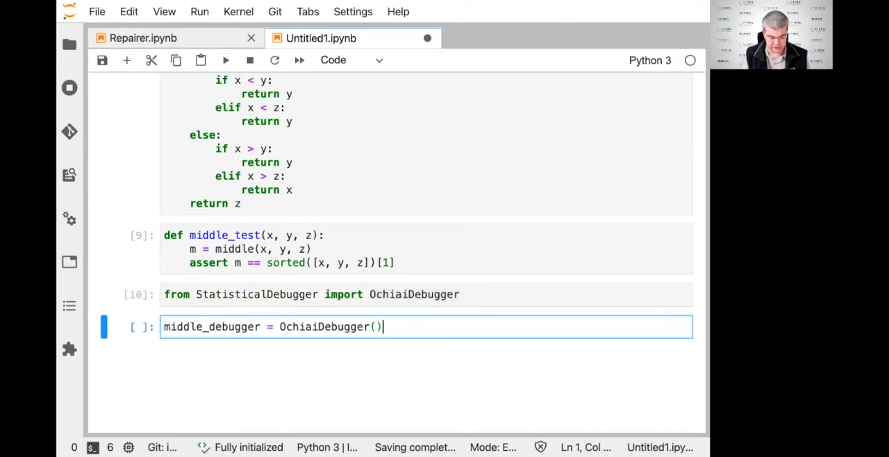
key("shift+enter")
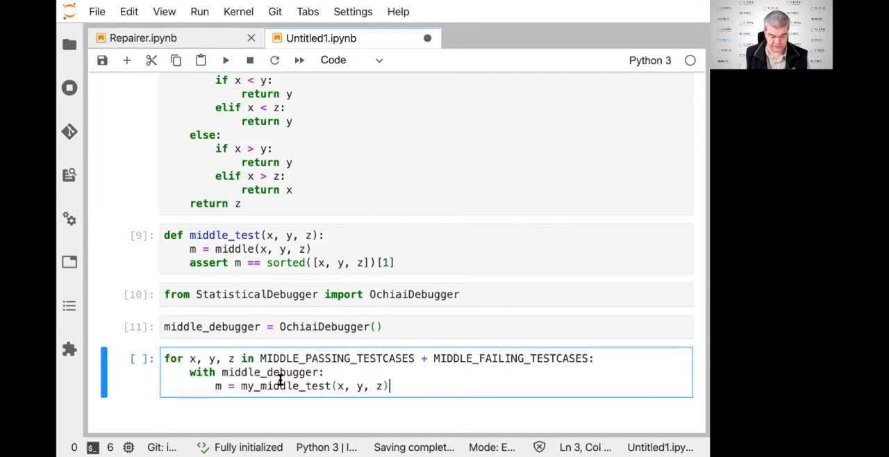
- Run the passing and failing middle test cases under middle_debugger and display its results
key("Backspace")
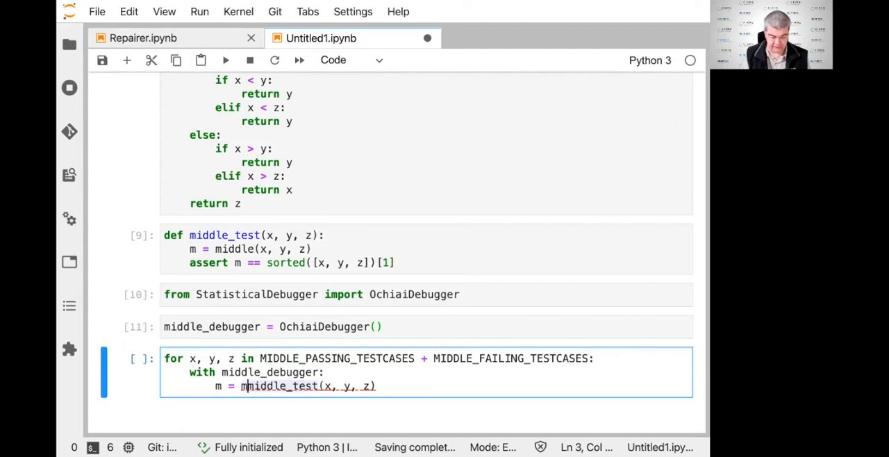
left_click(280, 262)
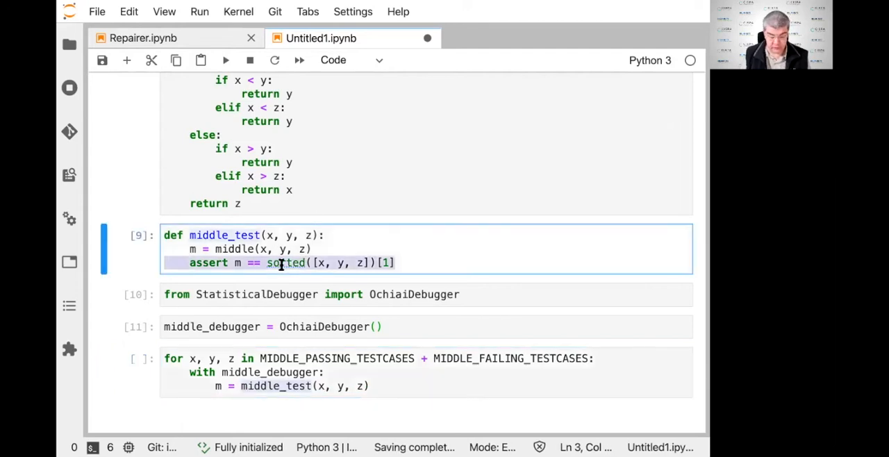
scroll("up", 3)
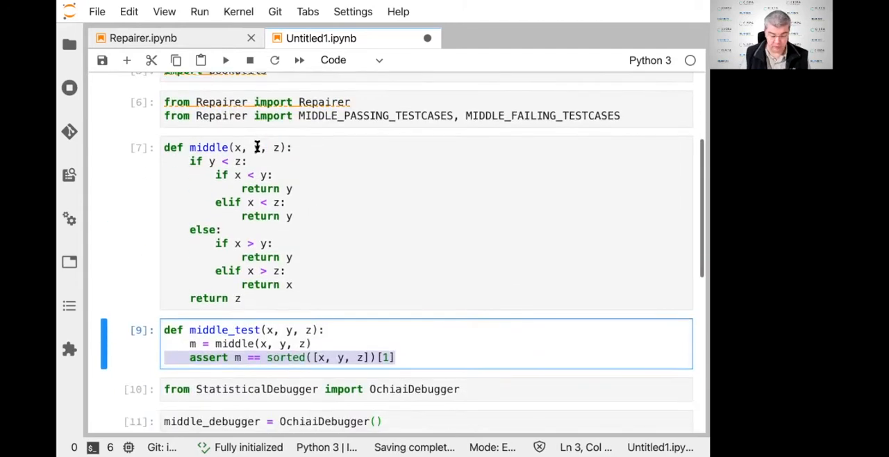
scroll("down", 3)
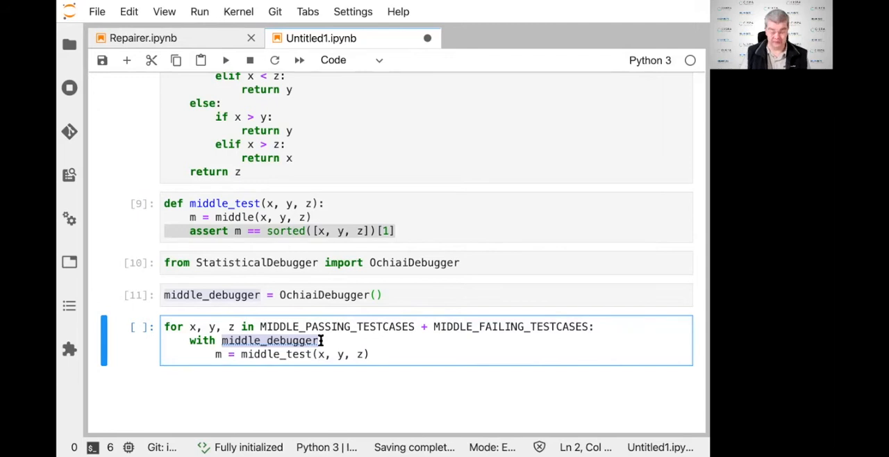
scroll("up", 3)
type(":")
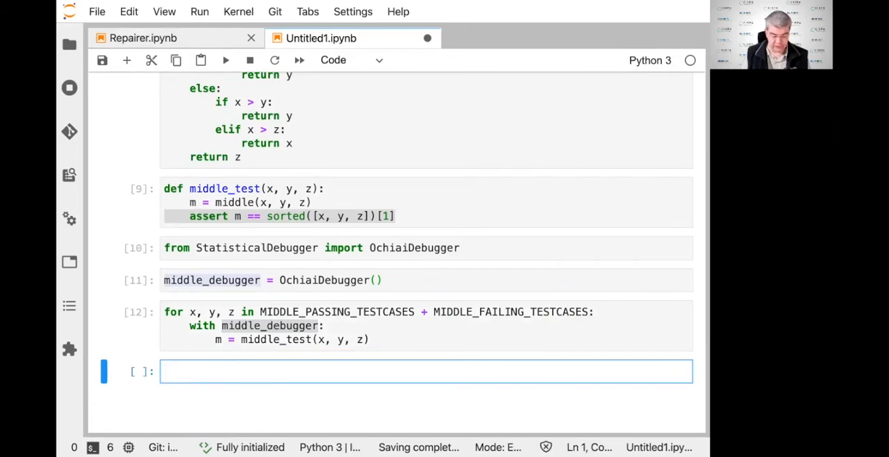
type("middle_debugger")
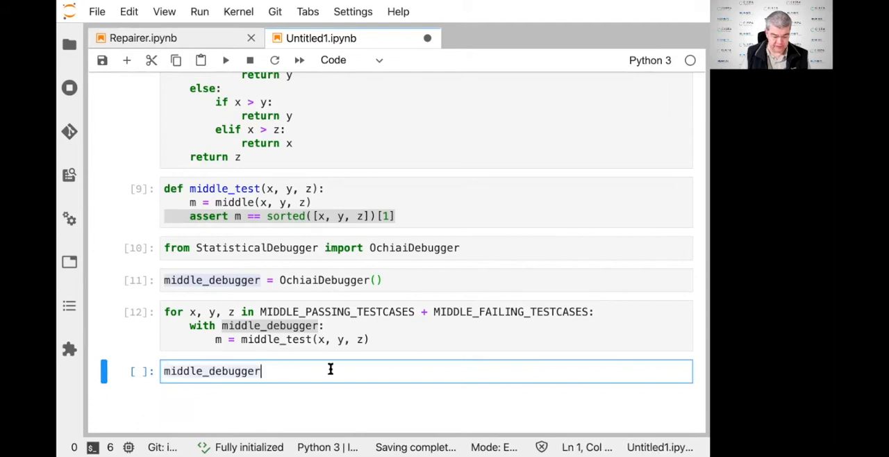
mouse_move(475, 361)
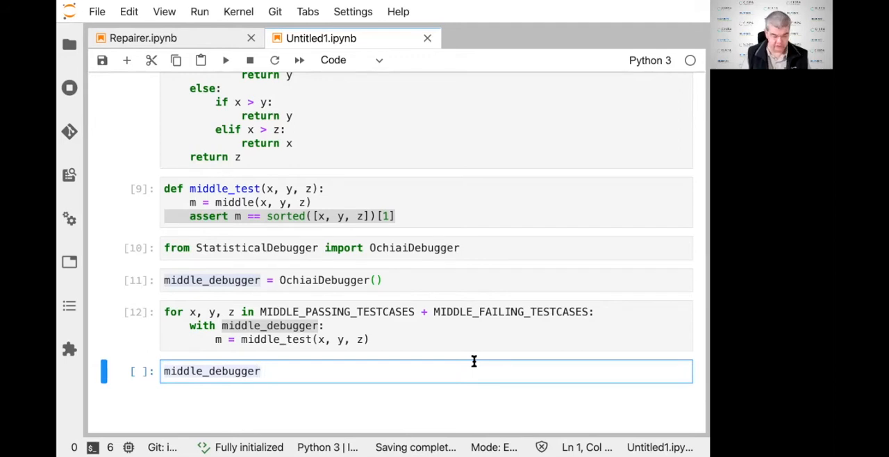
key("shift+Return")
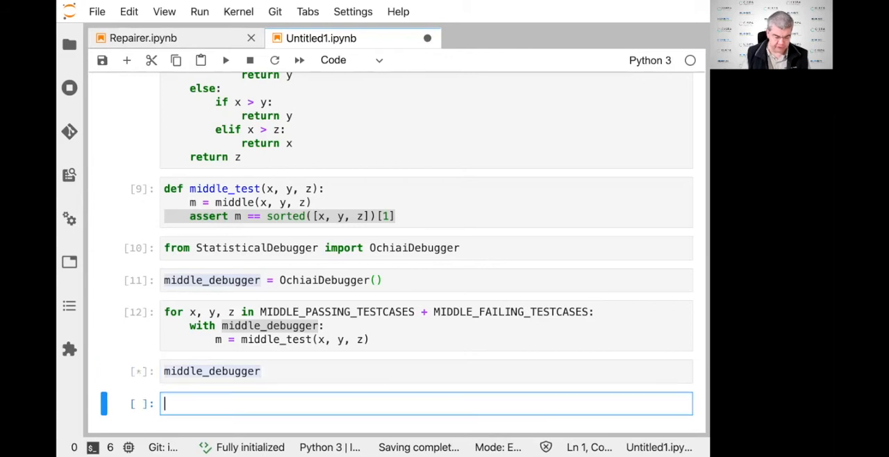
- Inspect middle_debugger's colour-coded listing, with line 6 ranked most suspicious at 96%
left_click(226, 60)
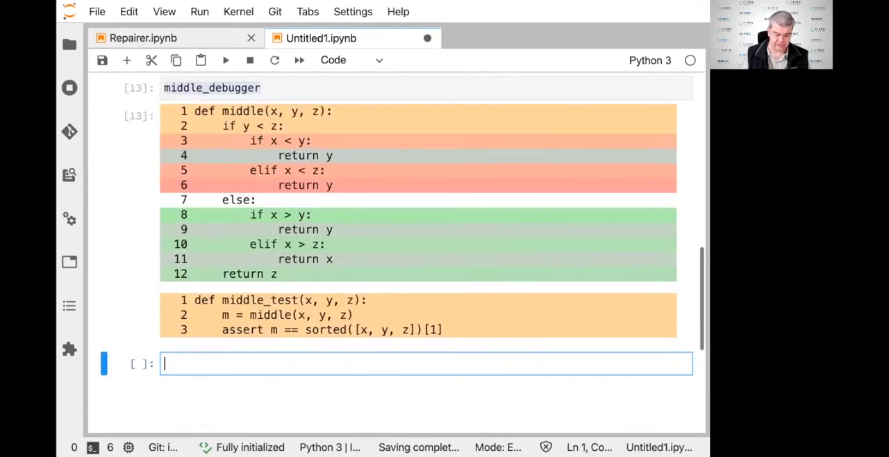
scroll("up", 3)
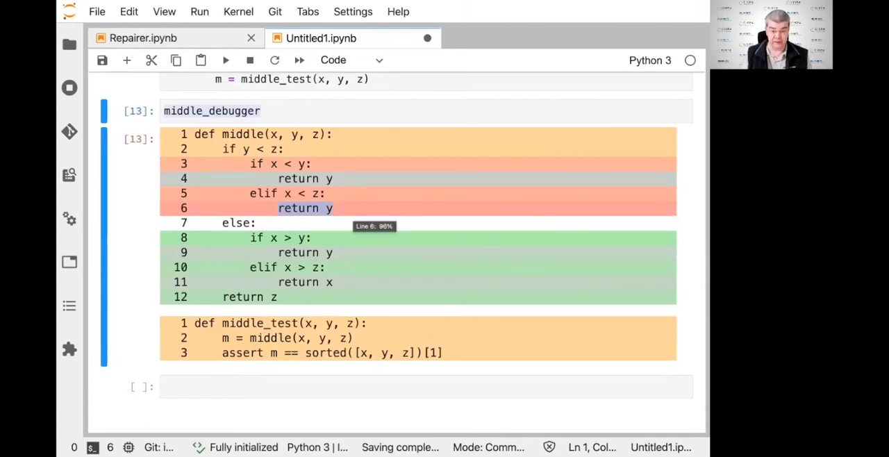
mouse_move(424, 193)
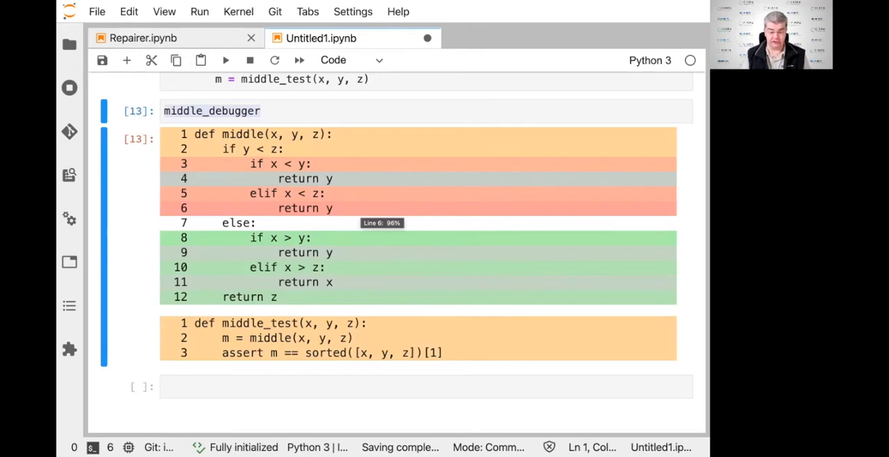
mouse_move(302, 210)
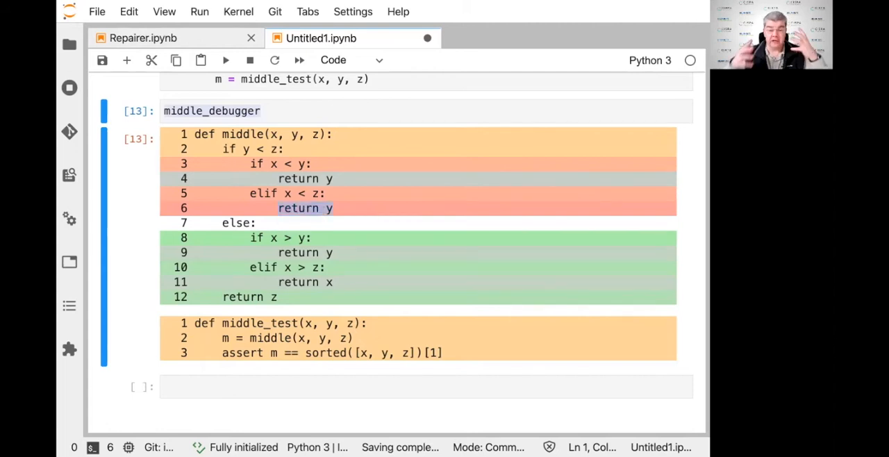
mouse_move(378, 226)
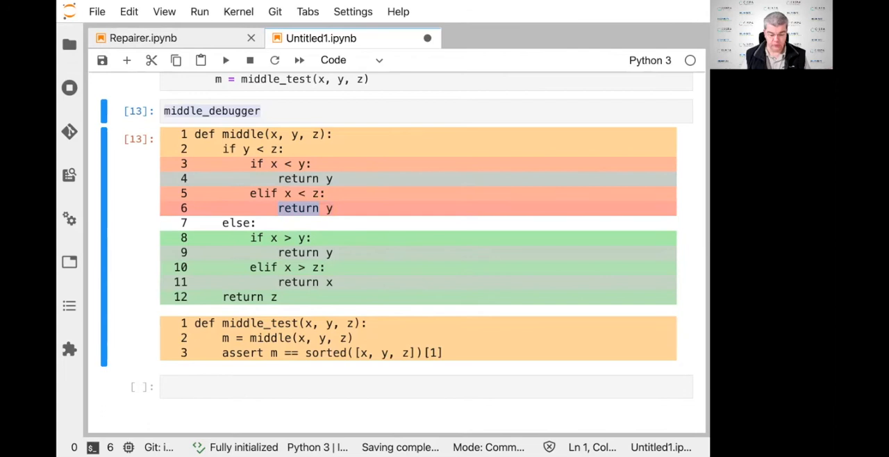
mouse_move(327, 208)
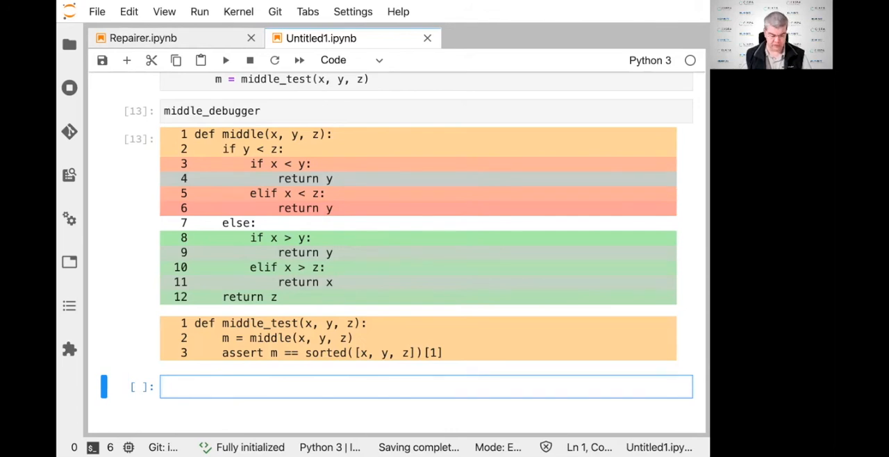
- Build a Repairer from middle_debugger and run repair(iterations=200) into tree and fitness
type("repairer = Repairer(middle_debugger)")
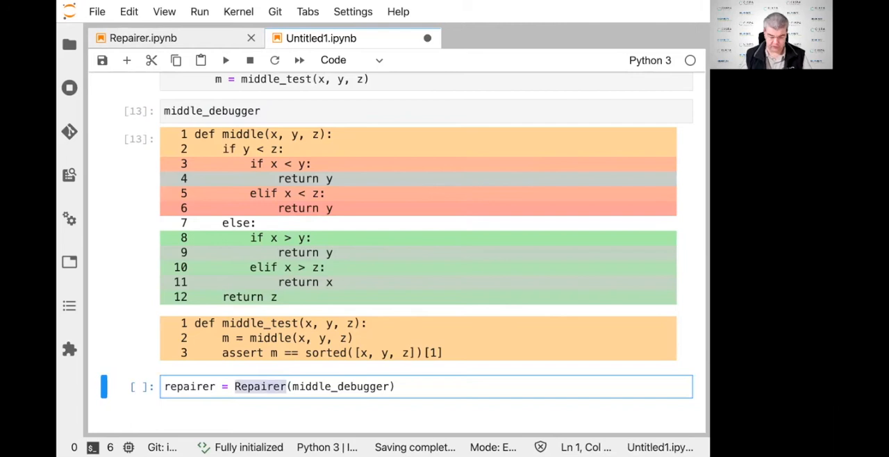
double_click(340, 386)
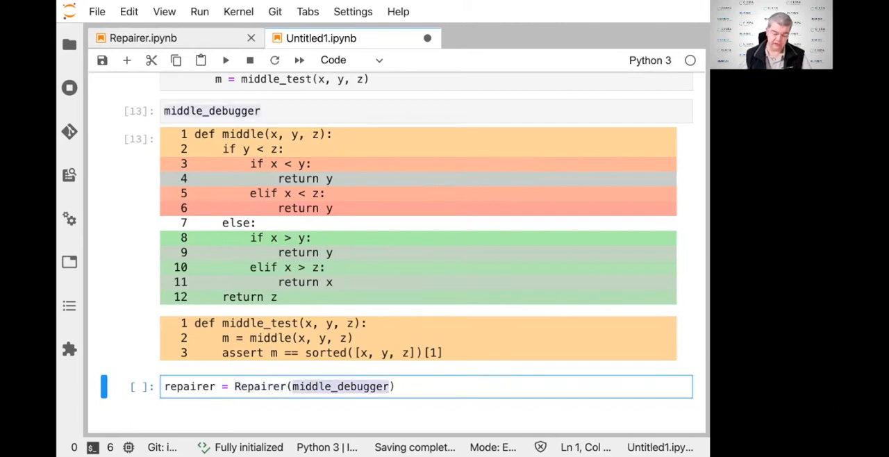
scroll("up", 3)
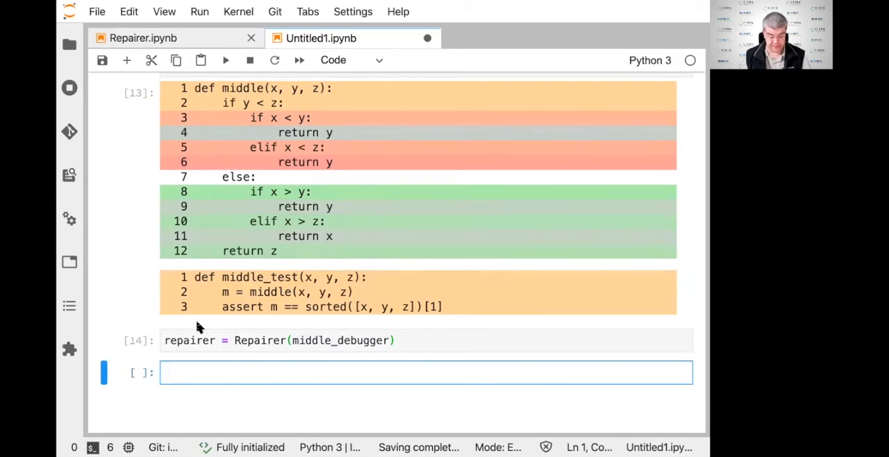
type("tree, fitness = repairer.repair(iterations=200)")
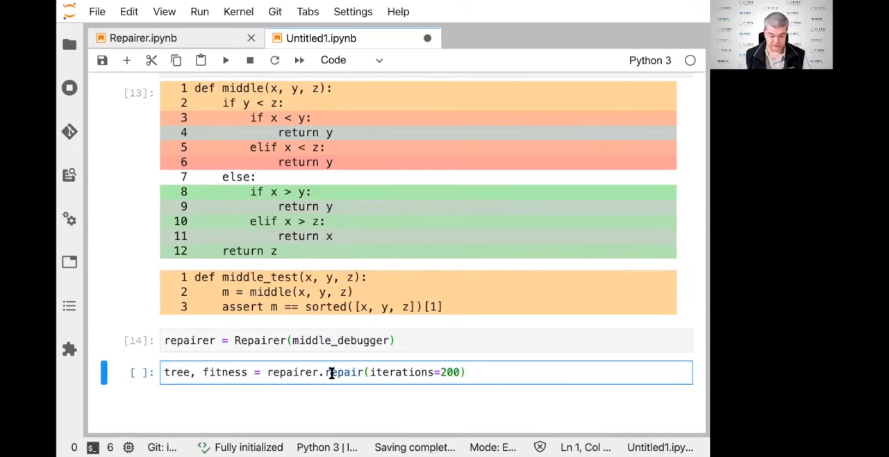
double_click(344, 371)
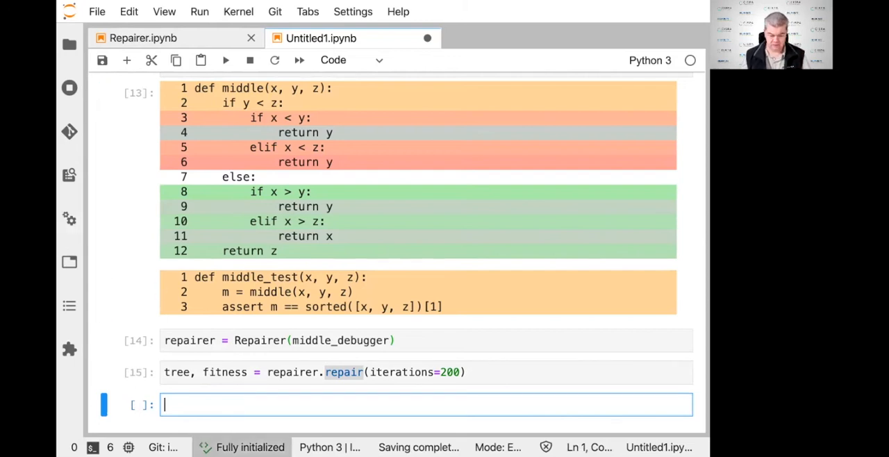
scroll("down", 3)
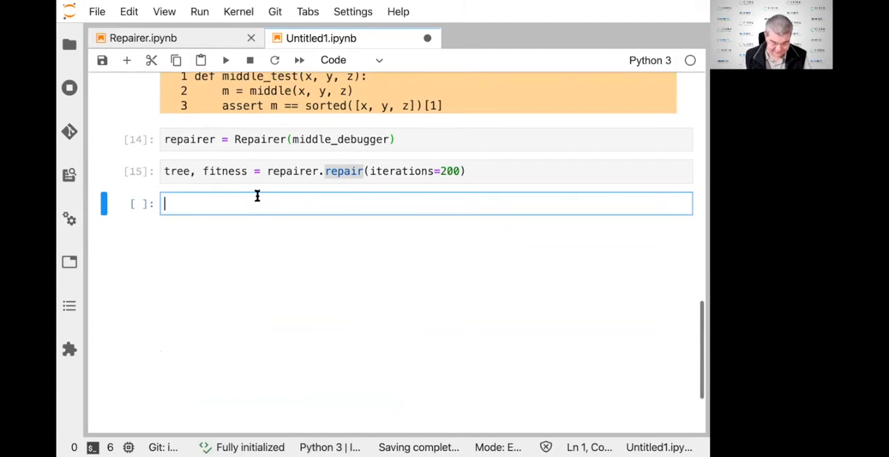
scroll("up", 3)
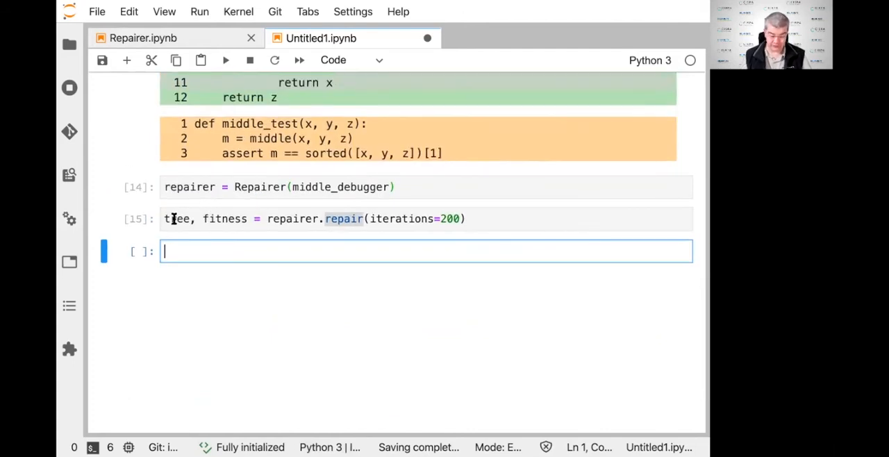
- Import astor in a new cell below the repair call, preparing to print astor.to_source(tree)
left_click(312, 219)
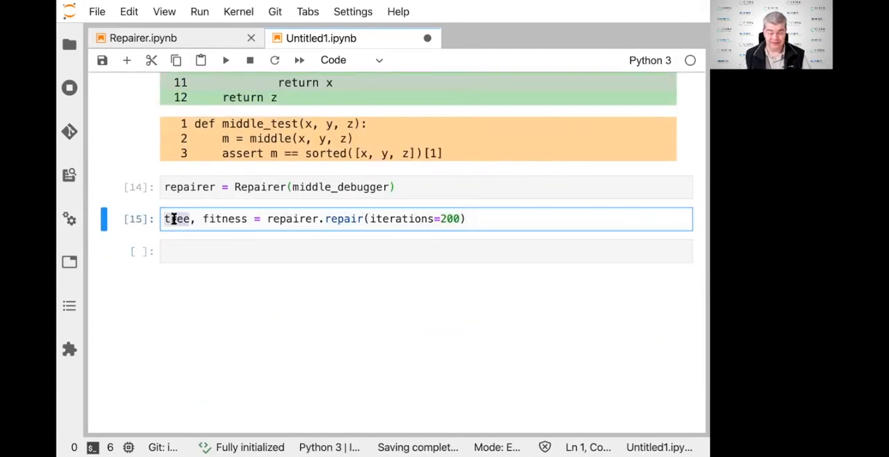
left_click(425, 251)
type("import astor")
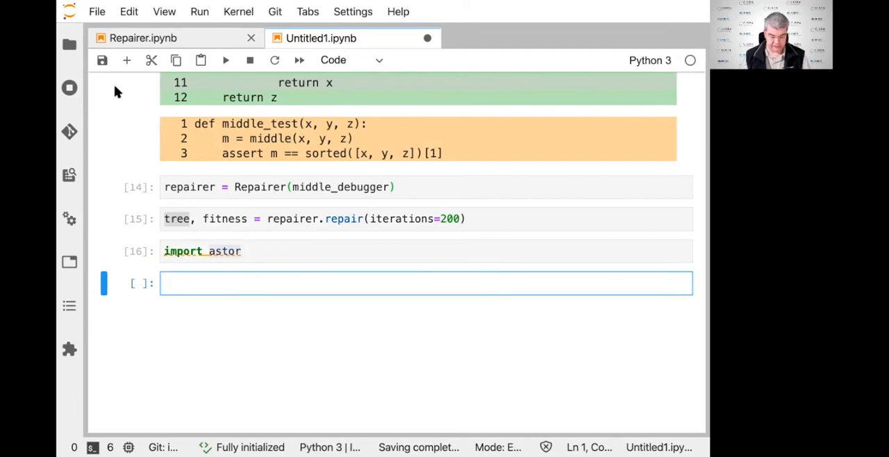
type("print(astor.to_source(tree))")
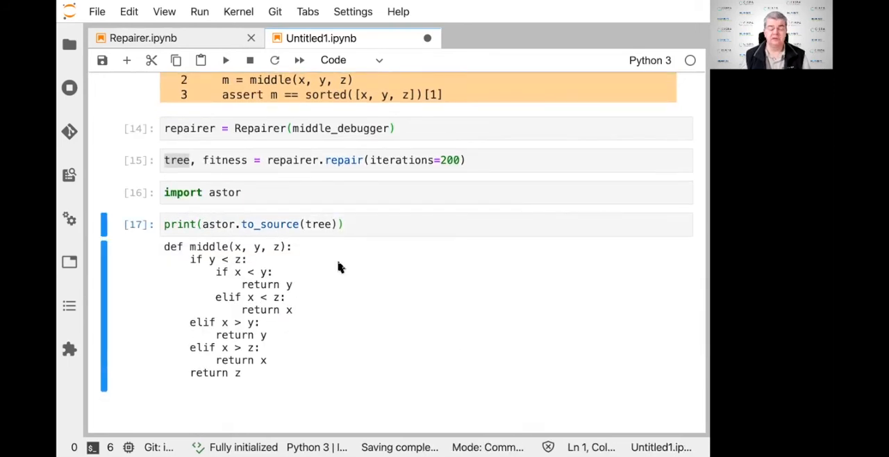
- Print the repaired middle() source and highlight its return x line in the elif x < z branch
scroll("up", 3)
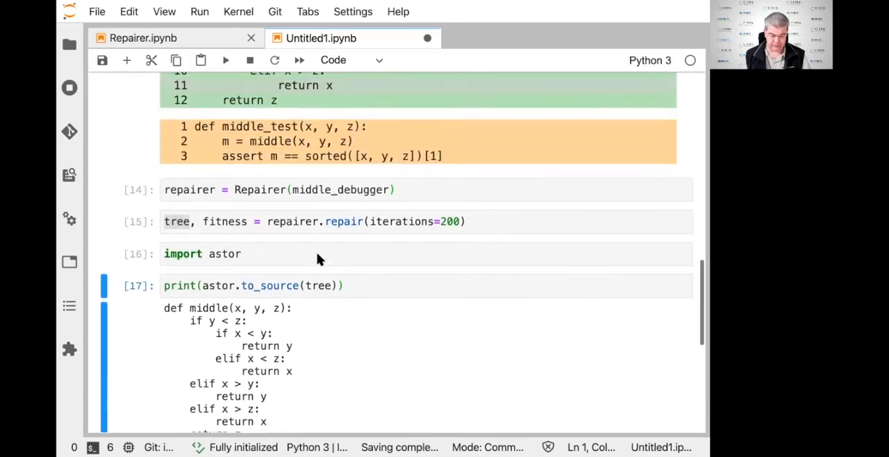
scroll("up", 3)
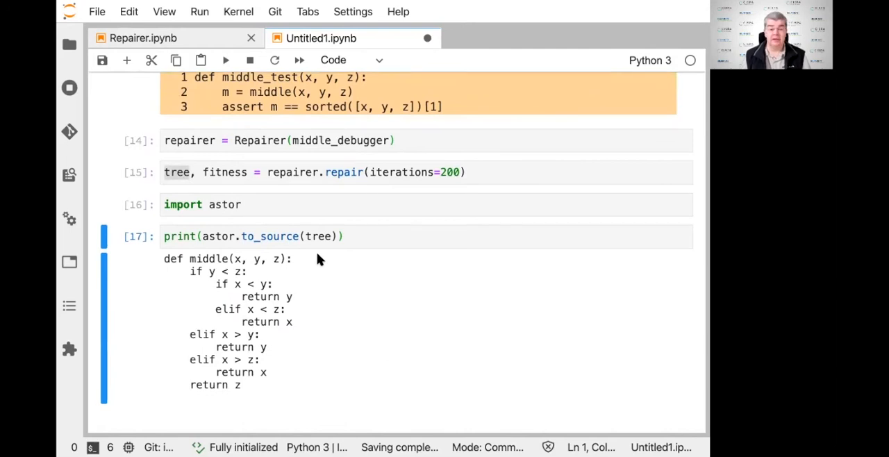
mouse_move(271, 276)
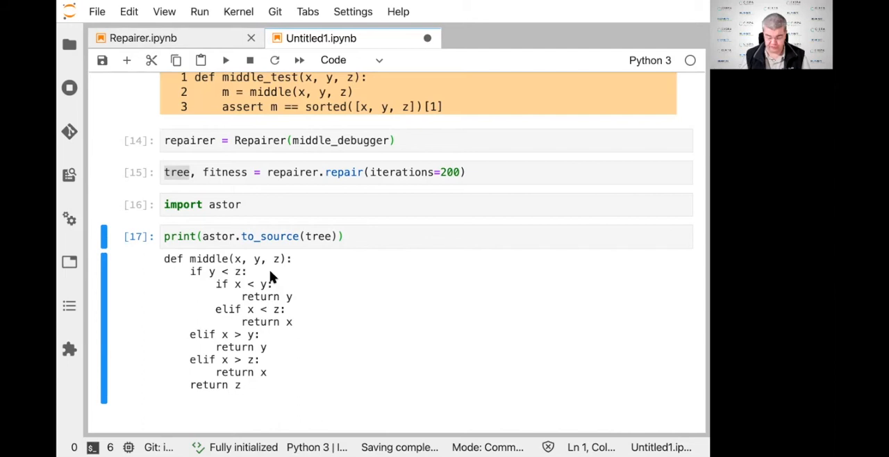
scroll("up", 3)
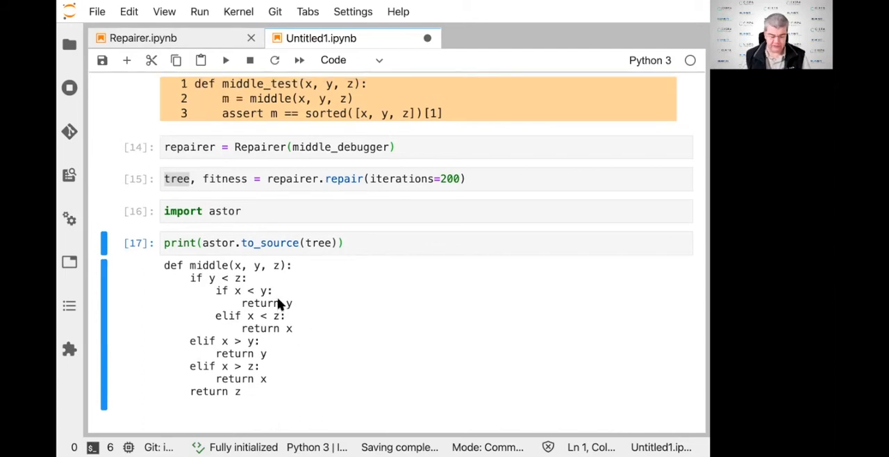
scroll("up", 3)
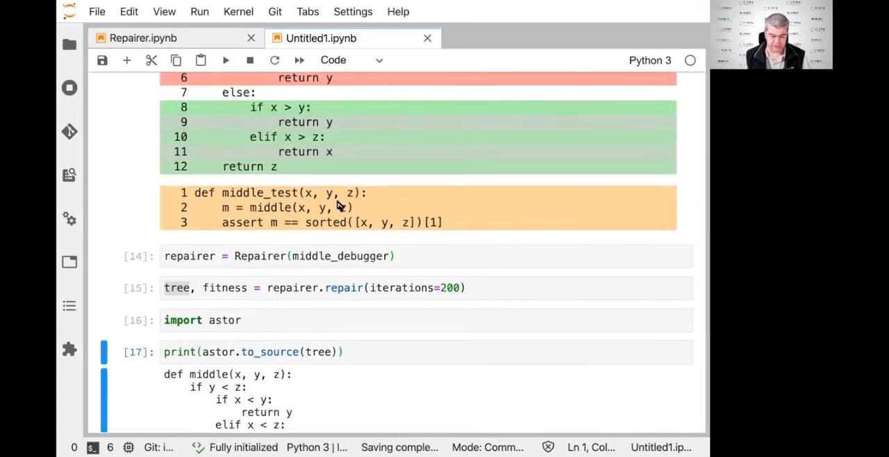
scroll("up", 3)
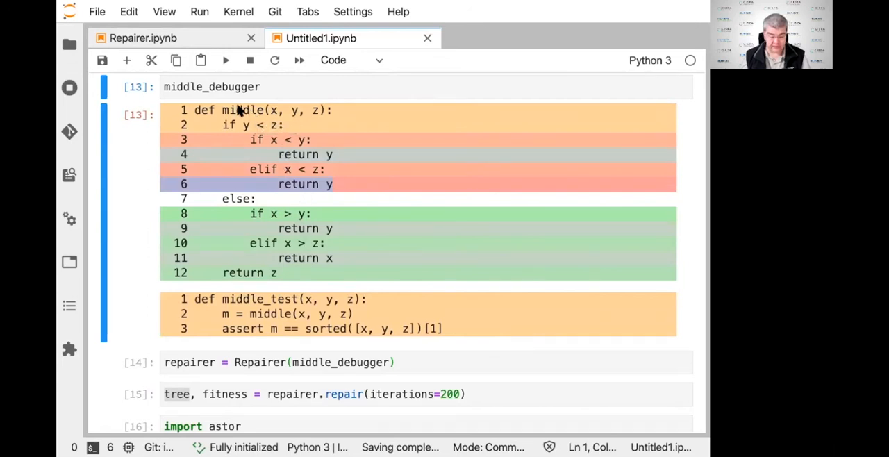
mouse_move(302, 151)
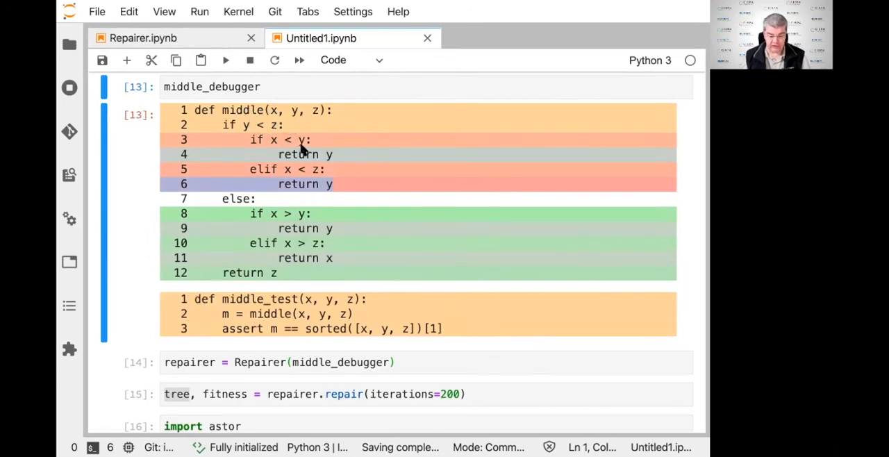
mouse_move(281, 139)
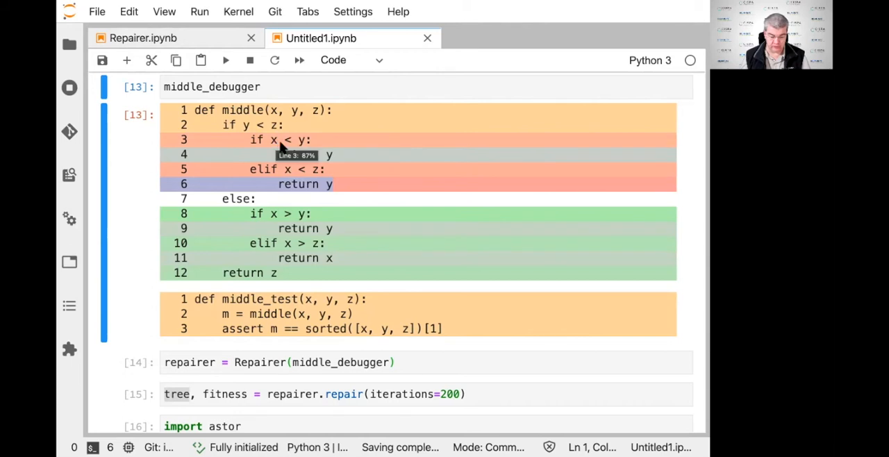
mouse_move(292, 191)
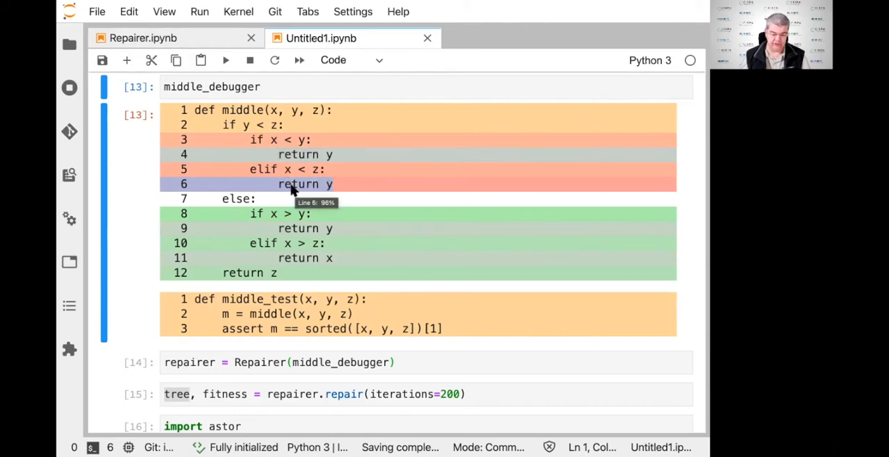
scroll("up", 3)
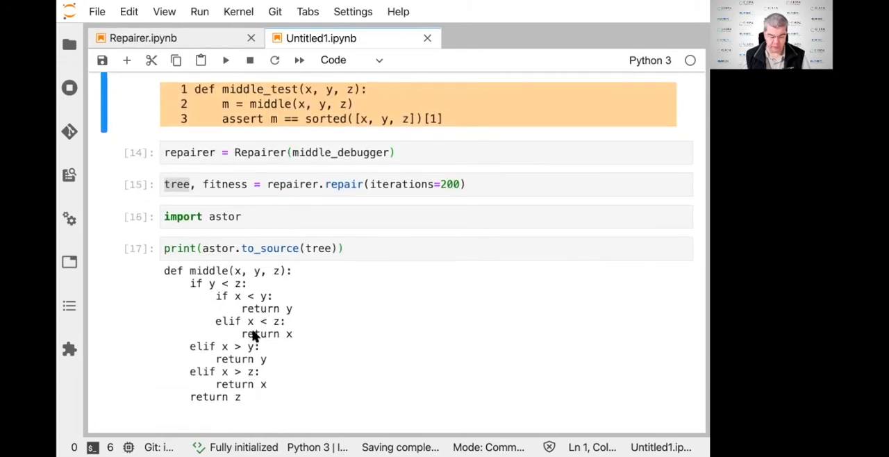
left_click(268, 334)
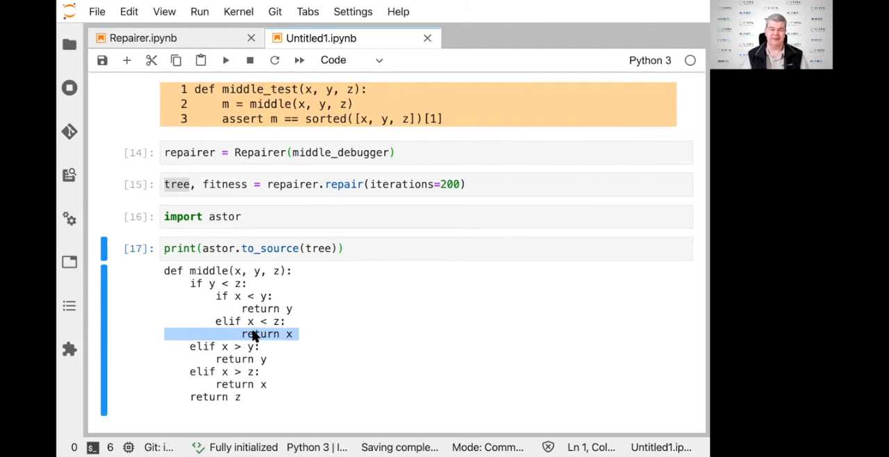
mouse_move(327, 342)
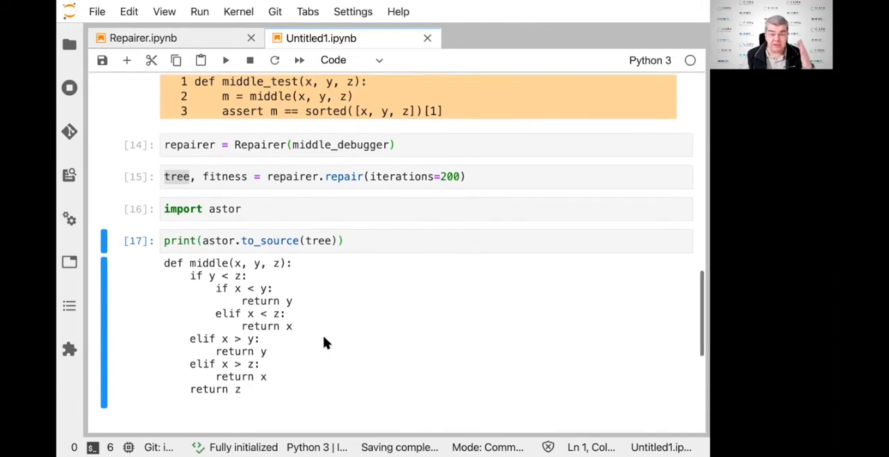
scroll("up", 3)
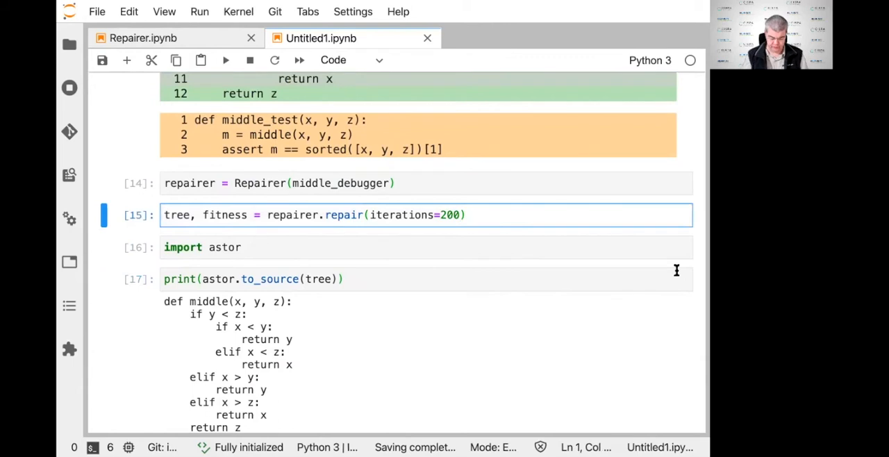
type(", log=")
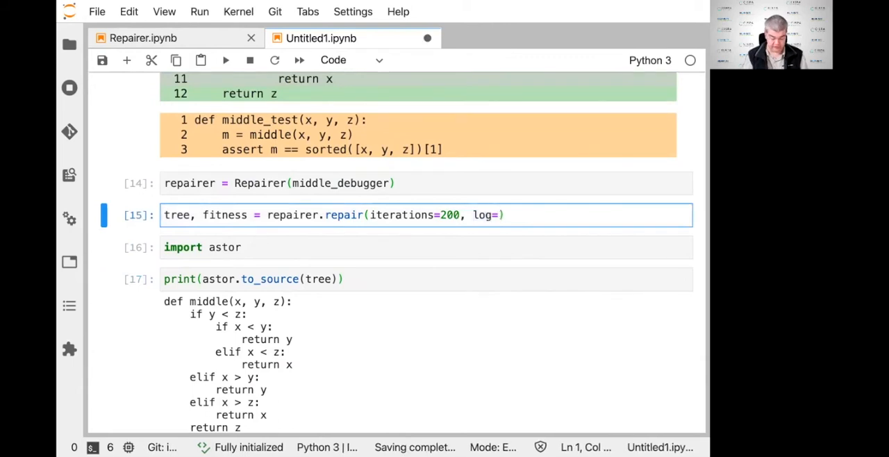
type("True")
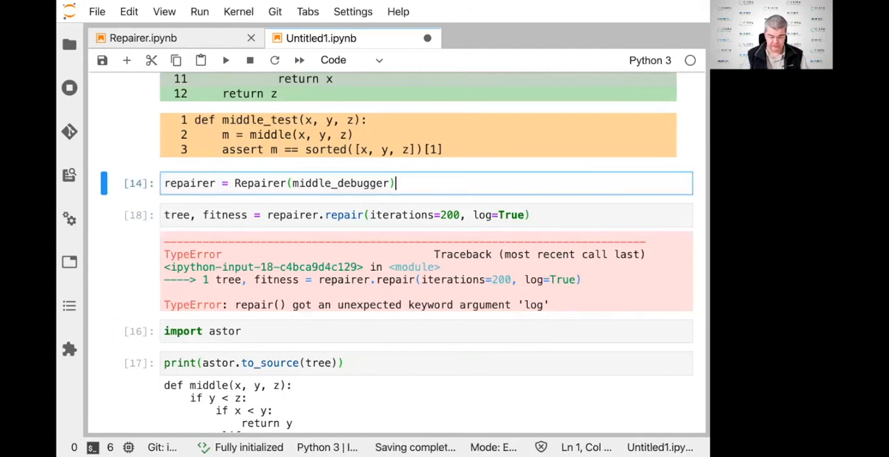
type(", log=Tr")
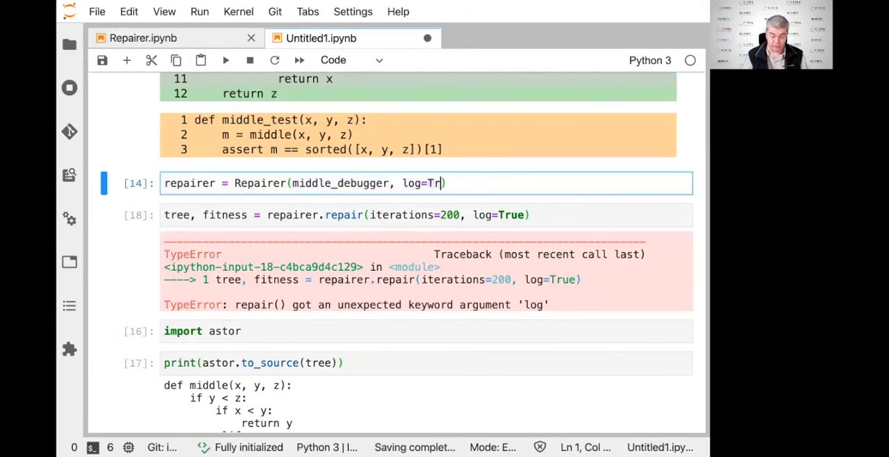
key("shift+Return")
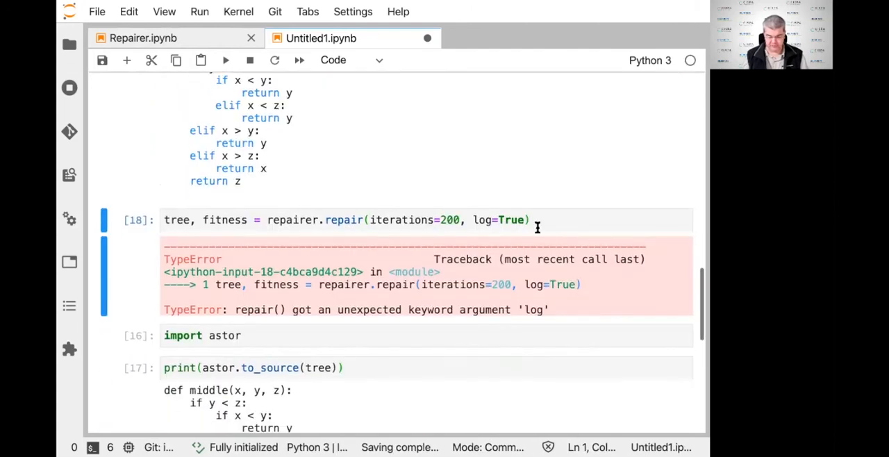
left_click(487, 219)
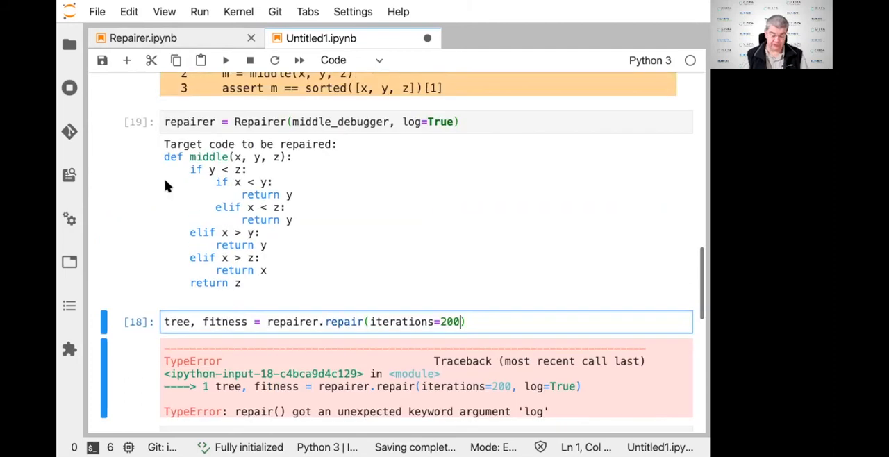
mouse_move(452, 311)
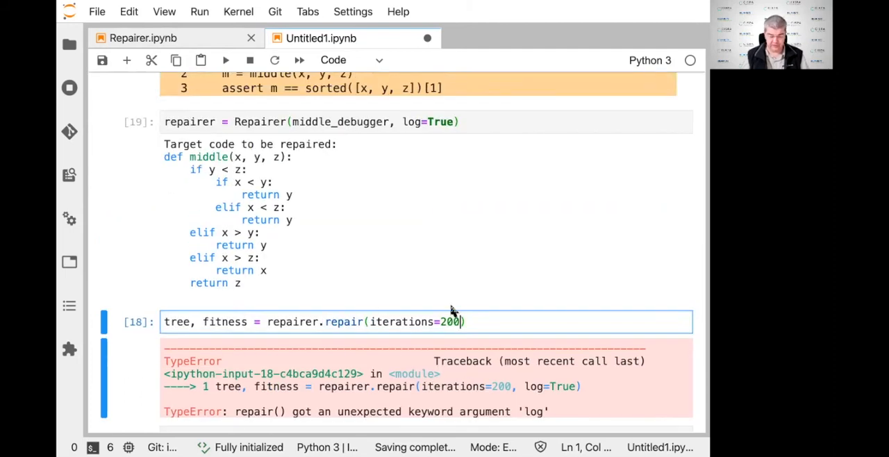
scroll("up", 3)
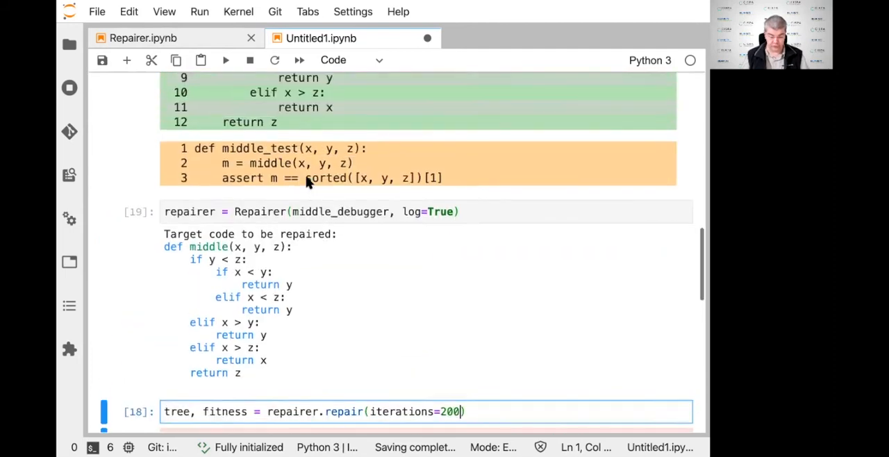
scroll("up", 3)
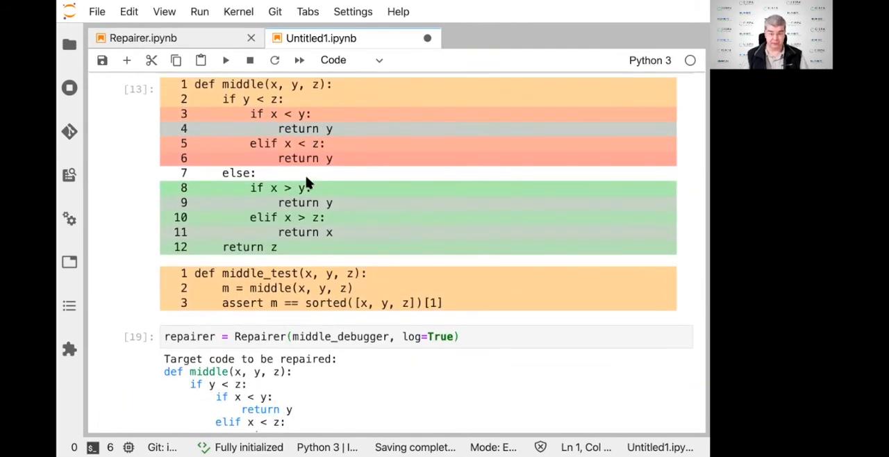
scroll("down", 3)
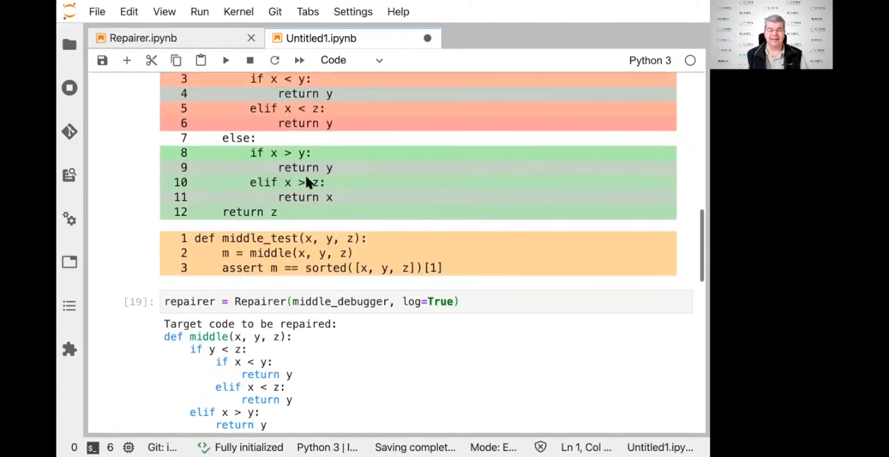
mouse_move(267, 242)
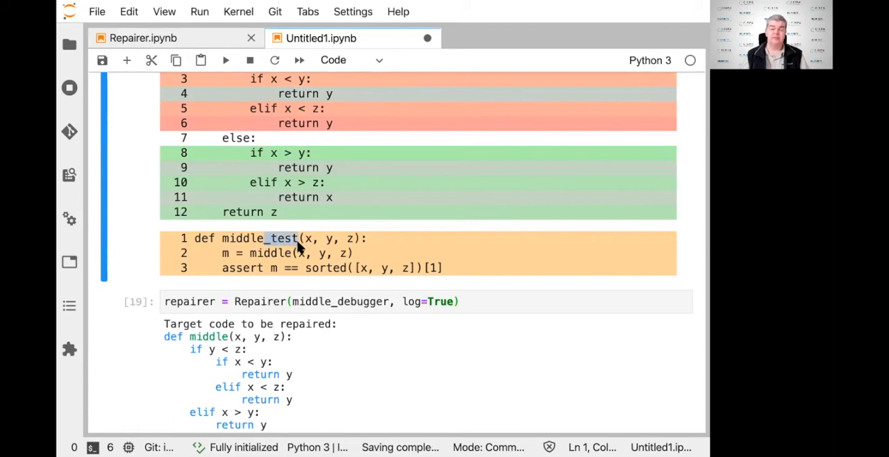
mouse_move(216, 259)
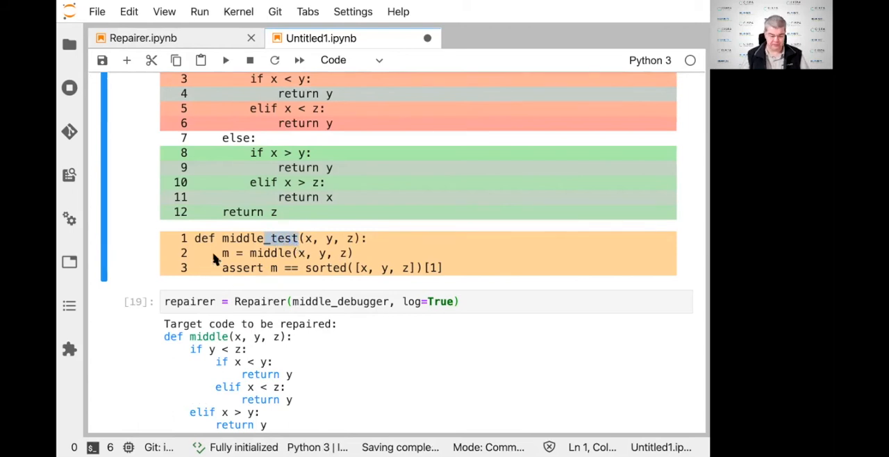
mouse_move(223, 271)
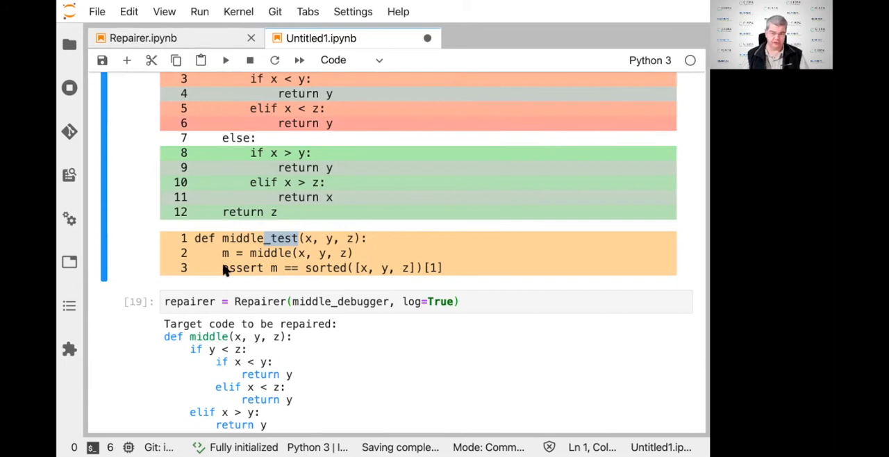
scroll("down", 3)
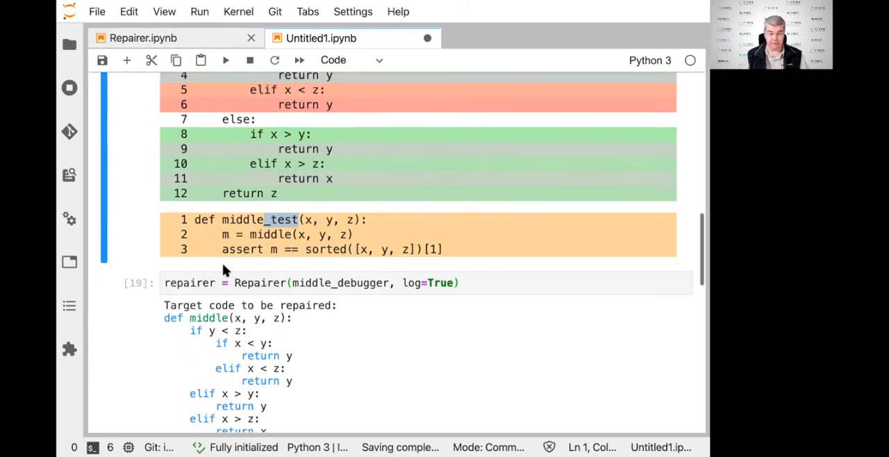
scroll("down", 3)
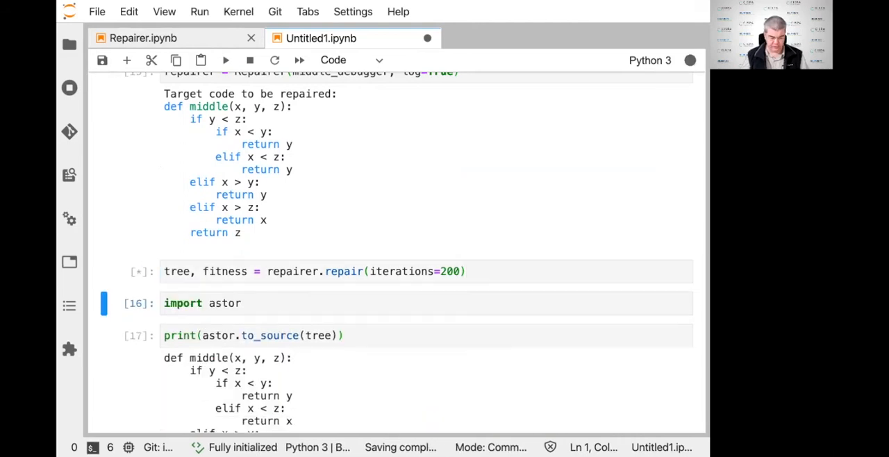
- Review the finished repair log showing fitness 1.0 with best and reduced middle() code
left_click(225, 60)
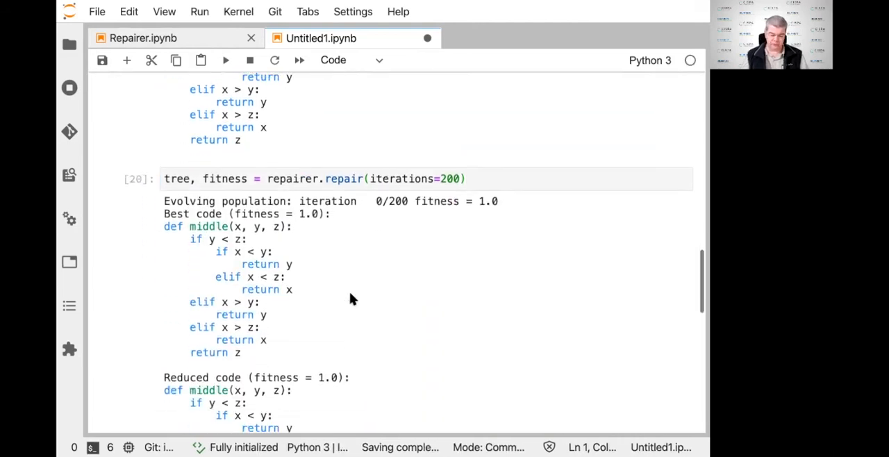
scroll("down", 3)
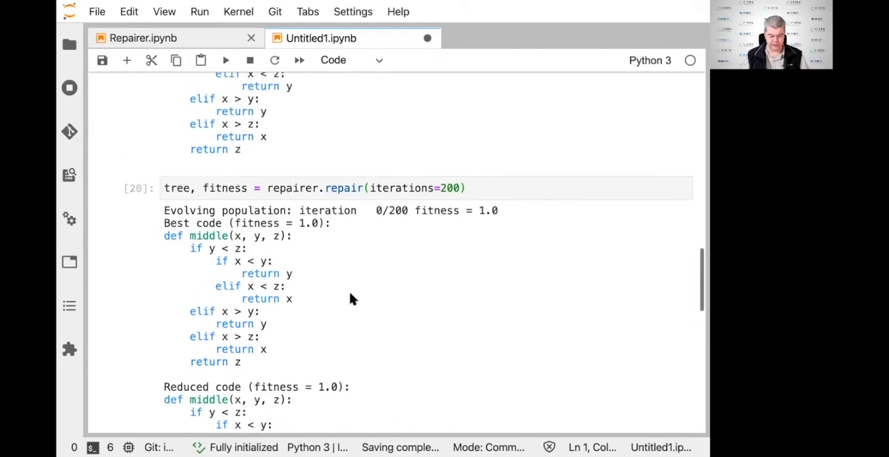
scroll("down", 3)
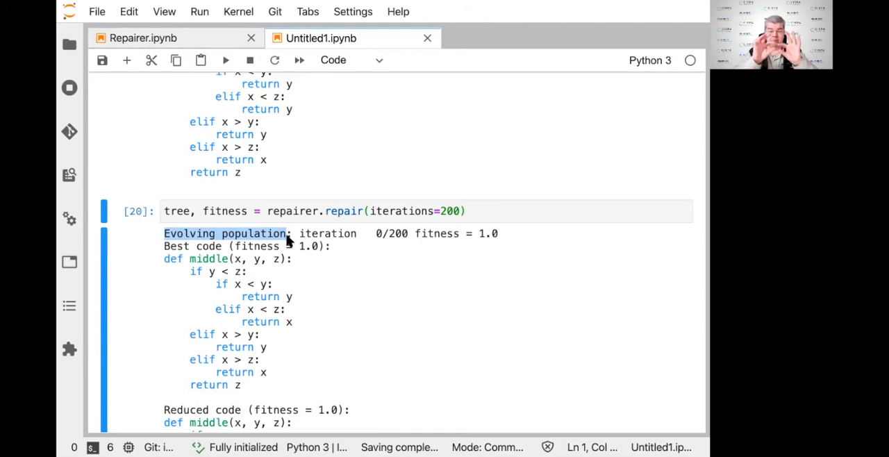
scroll("down", 3)
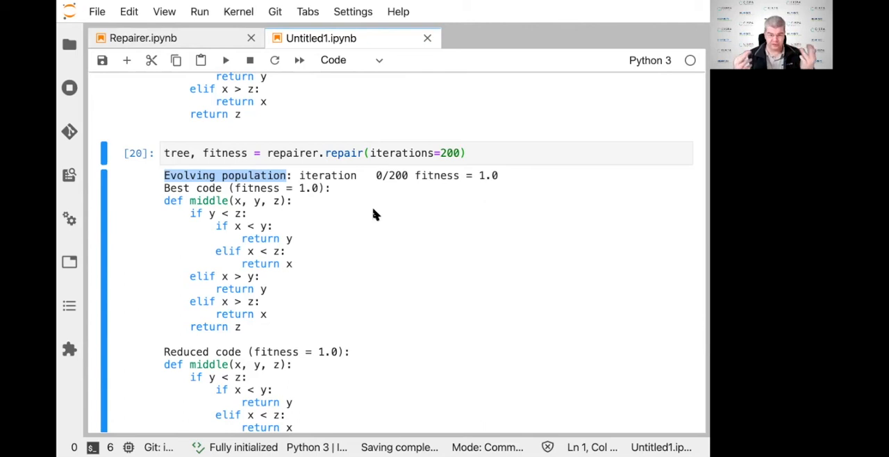
scroll("up", 3)
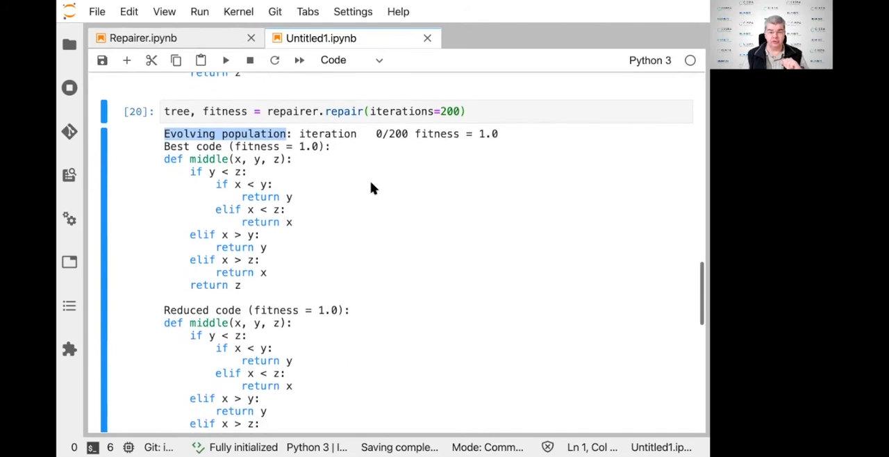
scroll("up", 3)
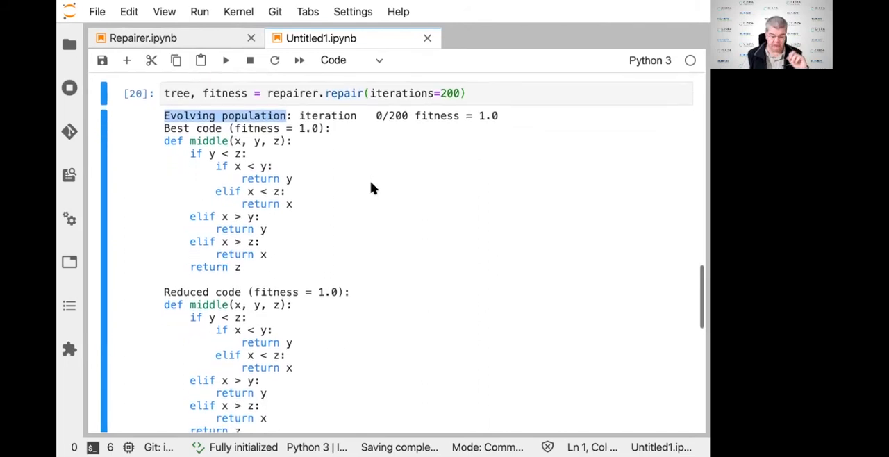
scroll("up", 3)
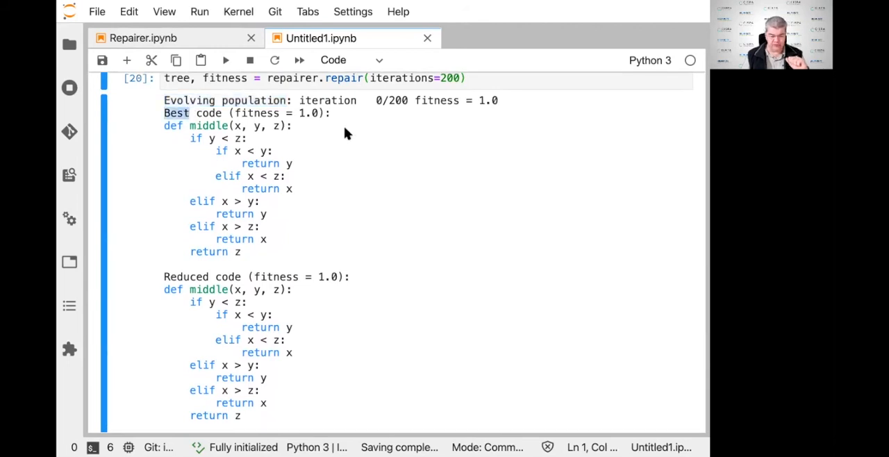
mouse_move(263, 170)
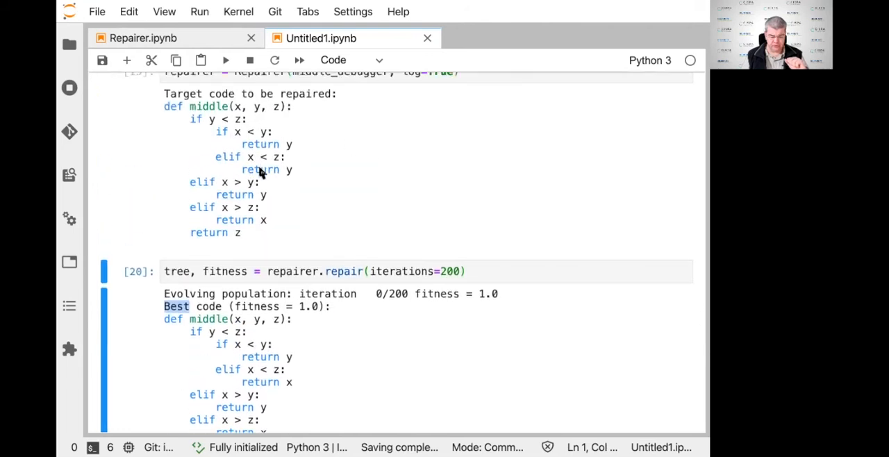
double_click(260, 170)
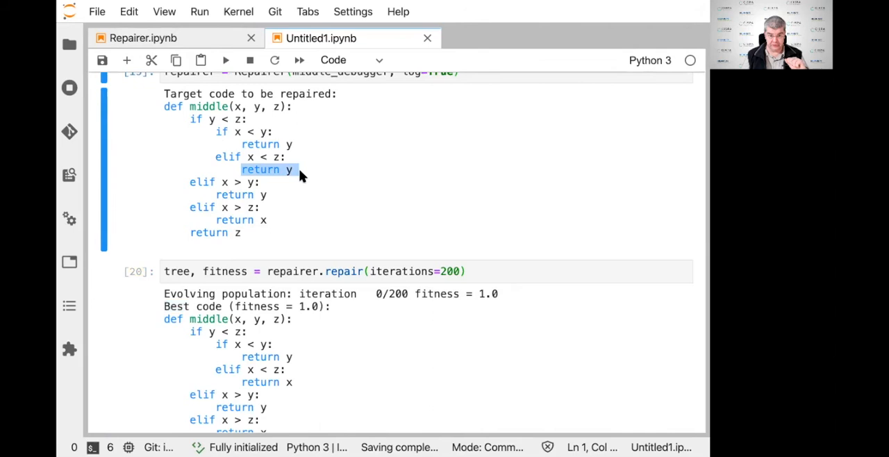
mouse_move(352, 169)
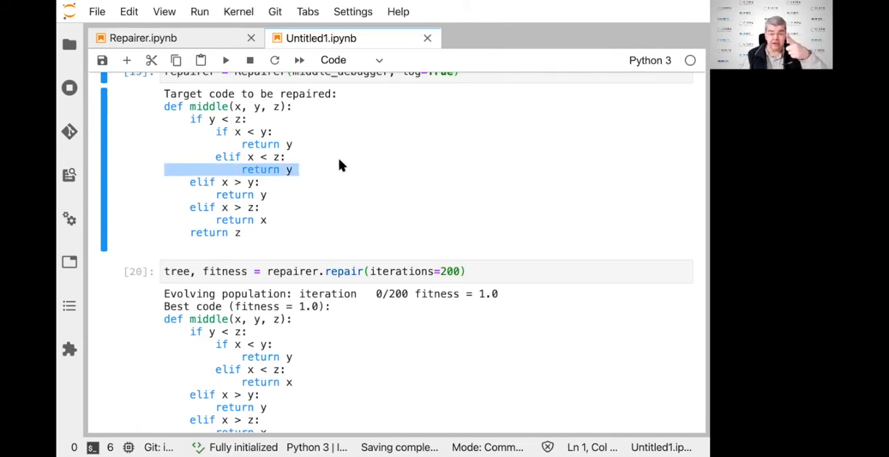
mouse_move(254, 170)
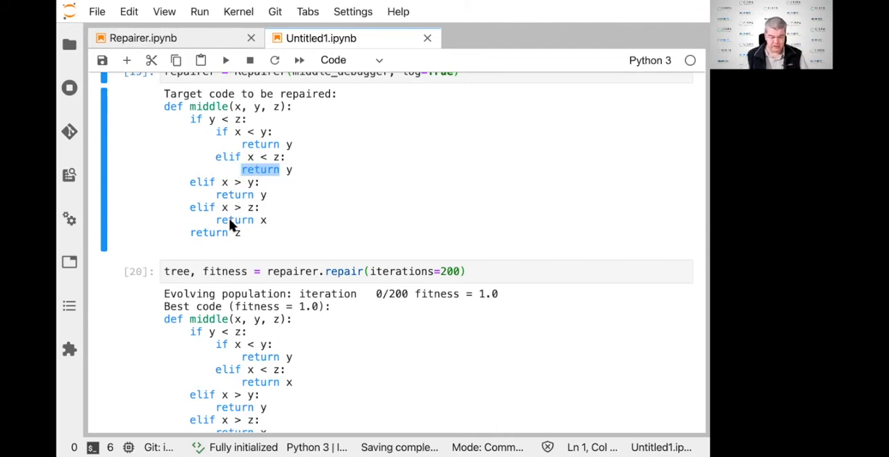
mouse_move(244, 204)
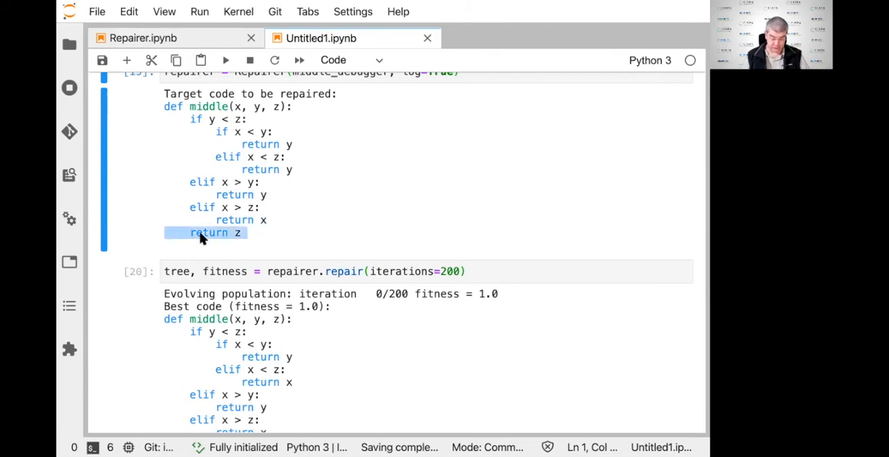
left_click(229, 220)
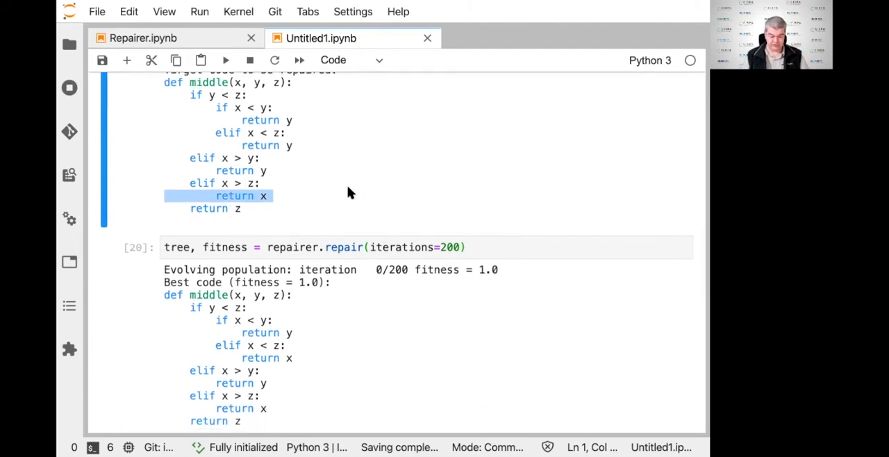
scroll("down", 3)
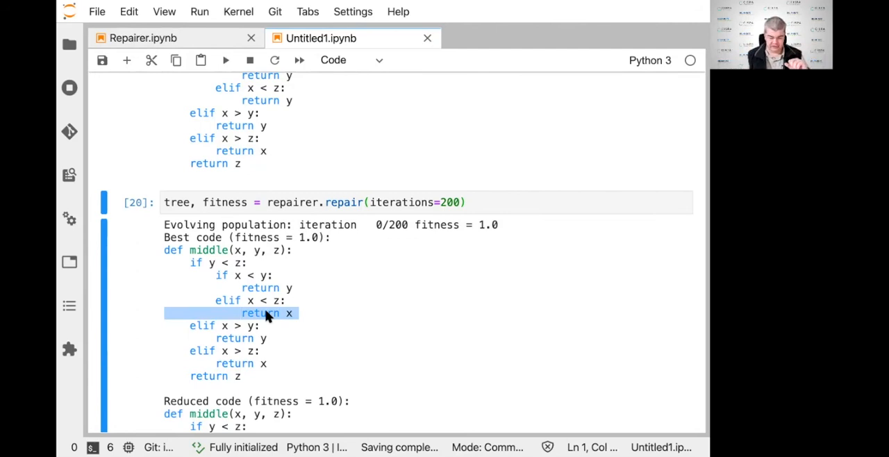
scroll("down", 3)
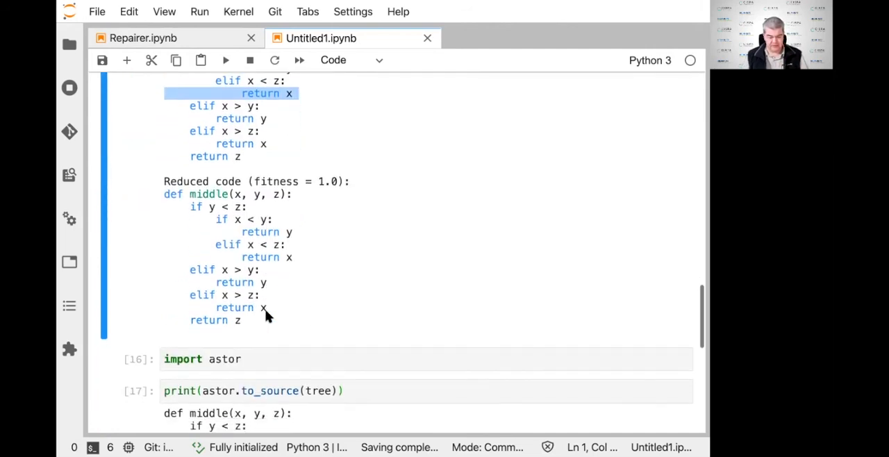
scroll("down", 3)
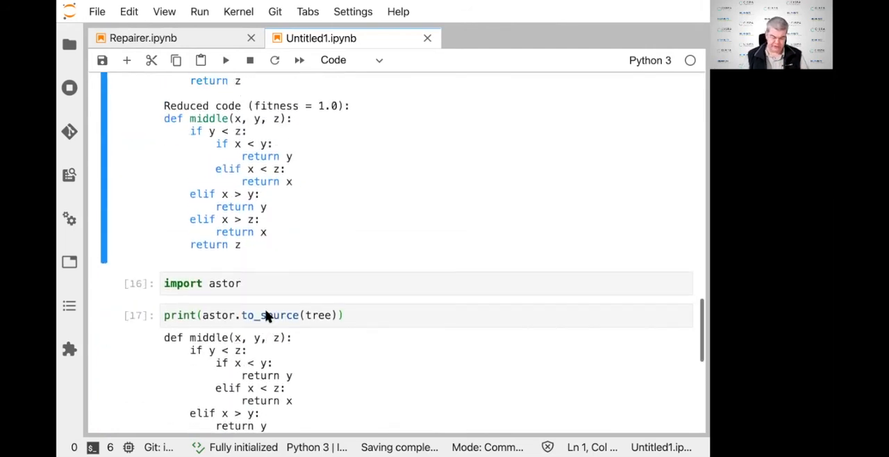
scroll("up", 3)
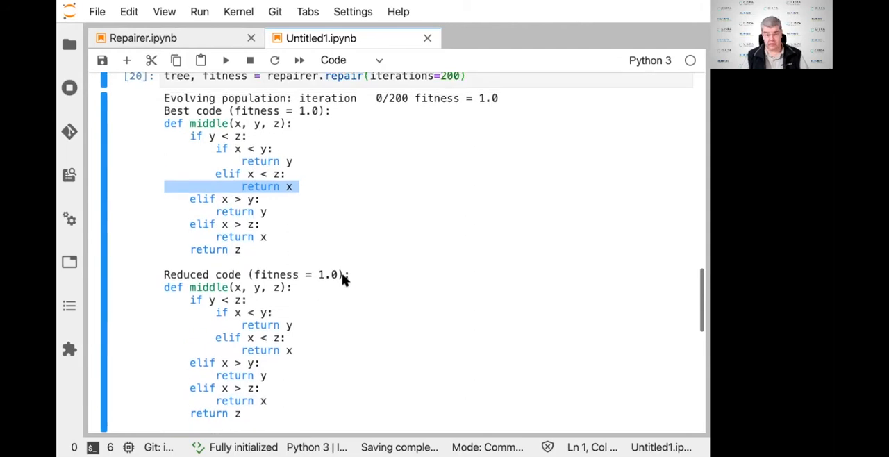
mouse_move(340, 278)
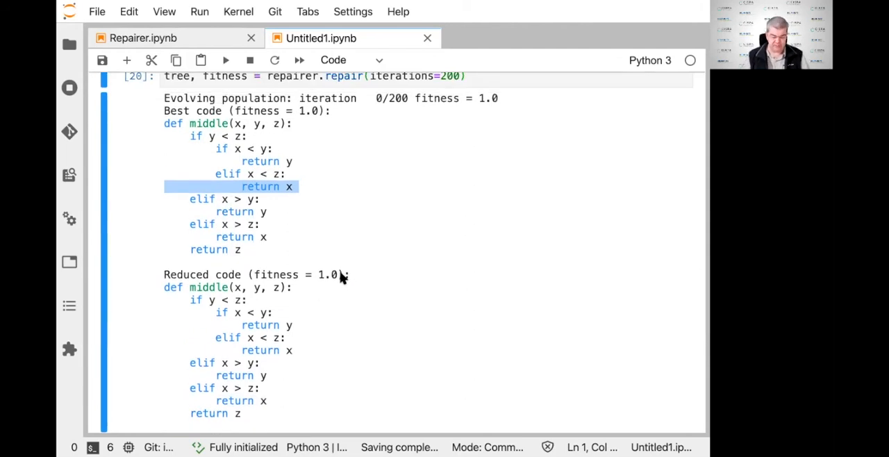
mouse_move(380, 262)
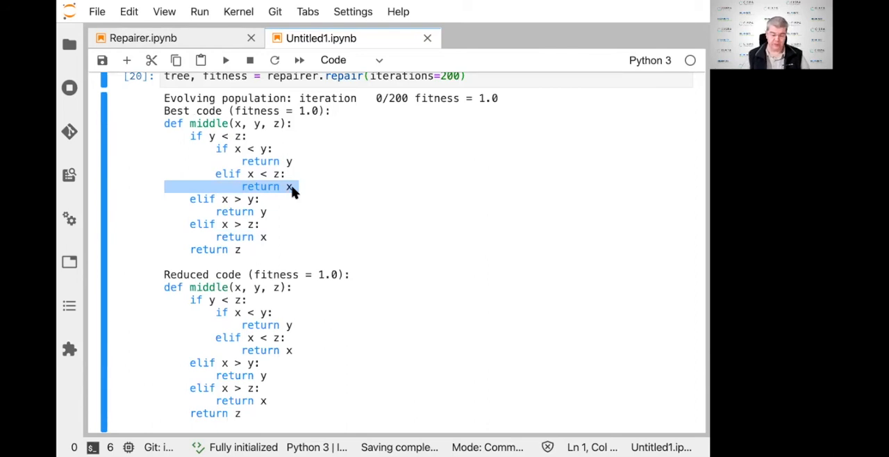
mouse_move(262, 200)
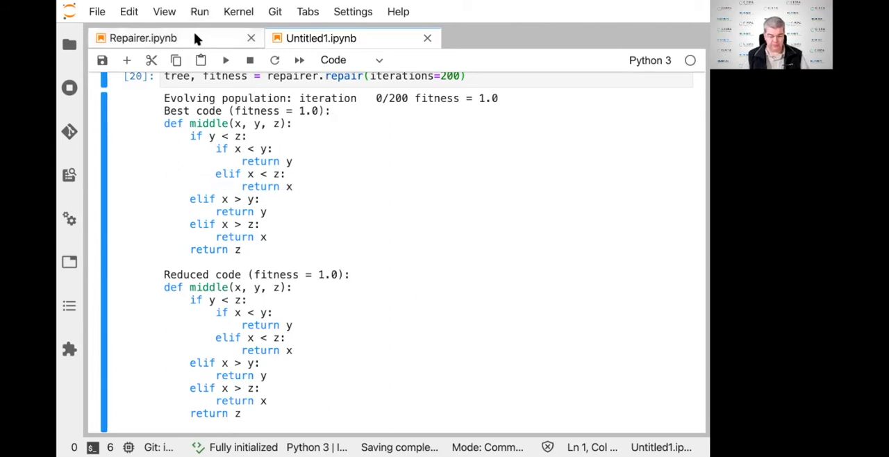
left_click(142, 37)
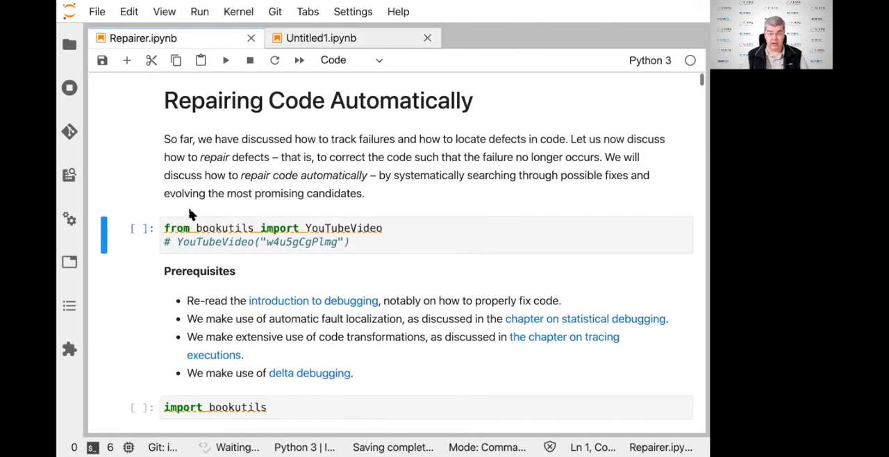
- Scroll through the Repairer lessons, then return to Untitled1's fitness 1.0 repair output
scroll("down", 3)
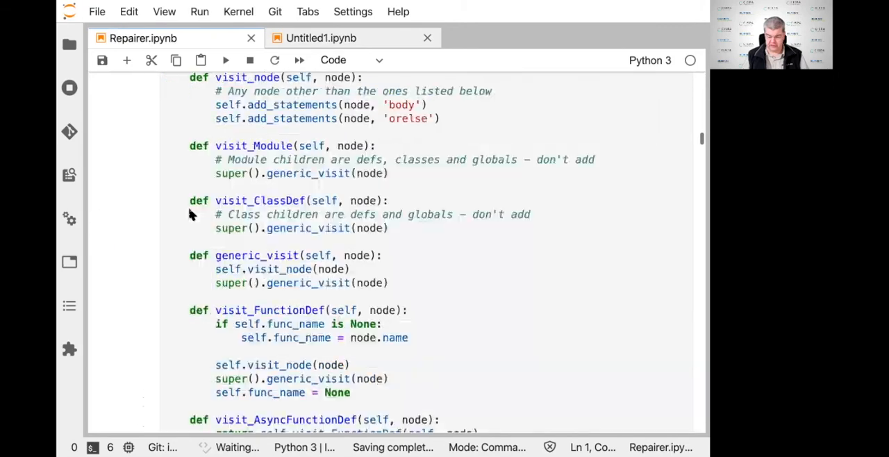
scroll("down", 3)
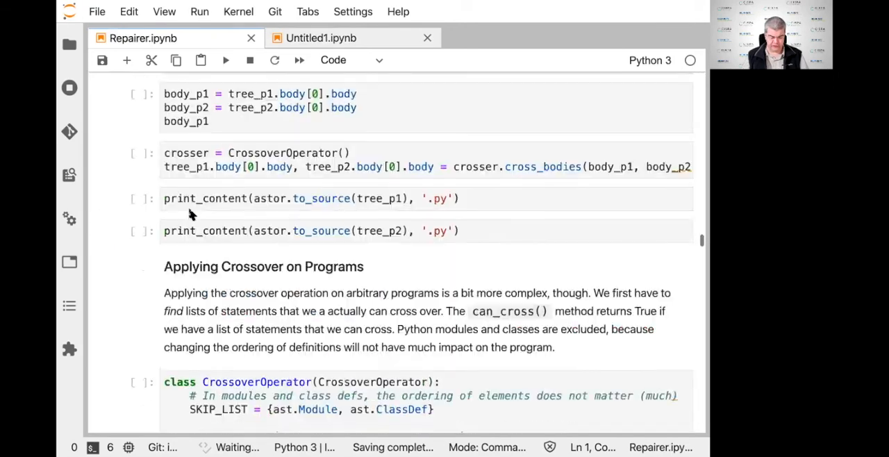
scroll("down", 3)
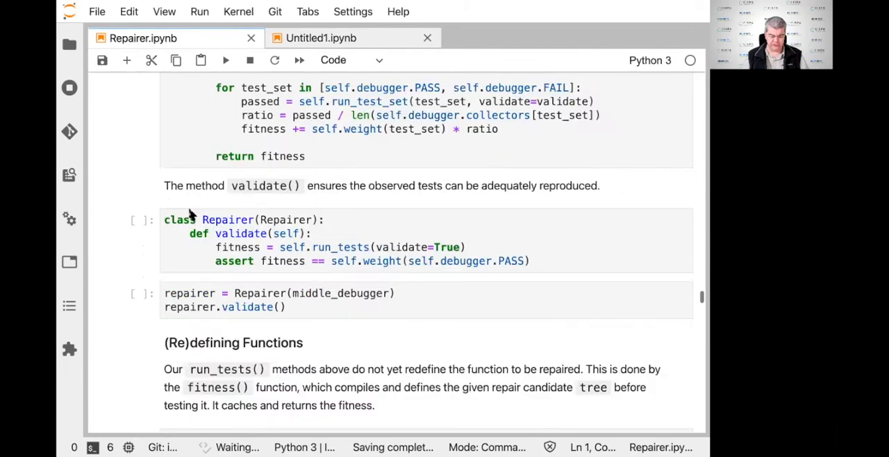
scroll("down", 3)
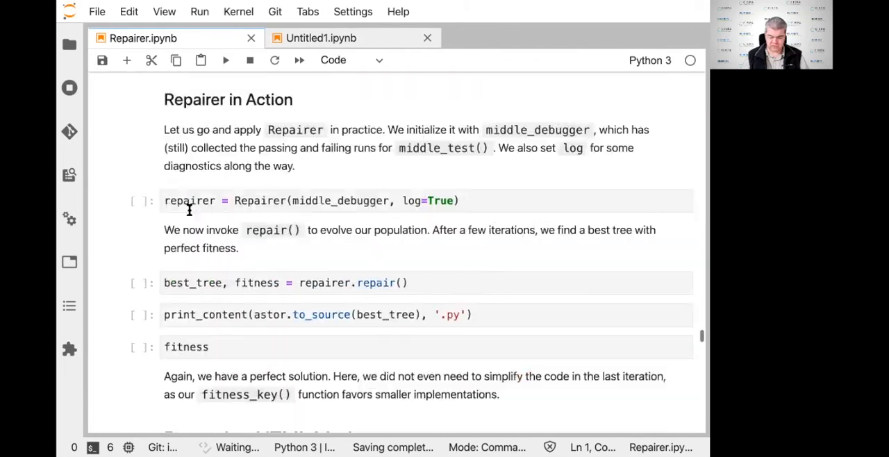
scroll("down", 3)
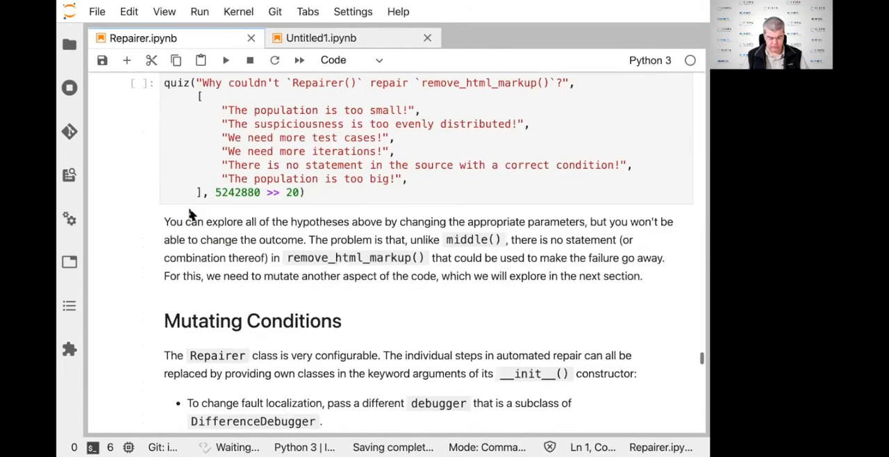
scroll("down", 3)
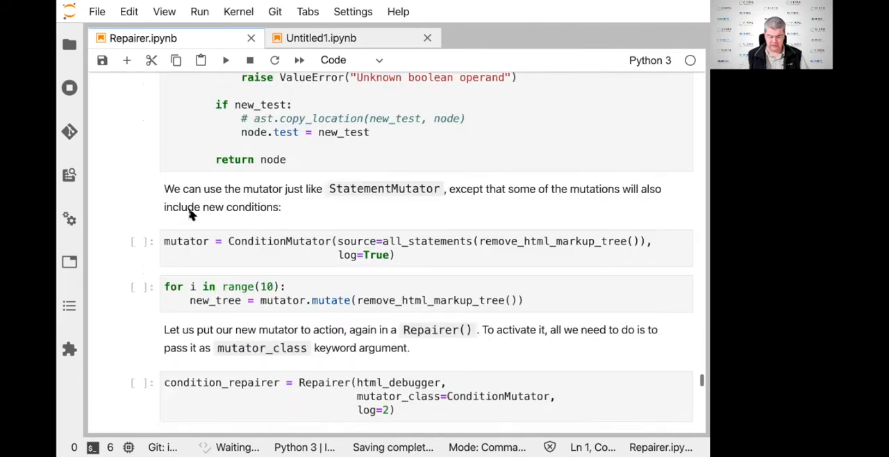
scroll("down", 3)
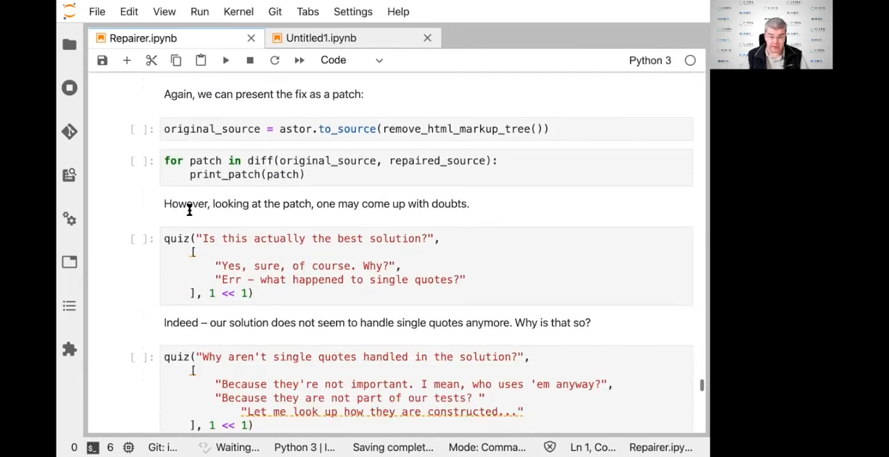
scroll("down", 3)
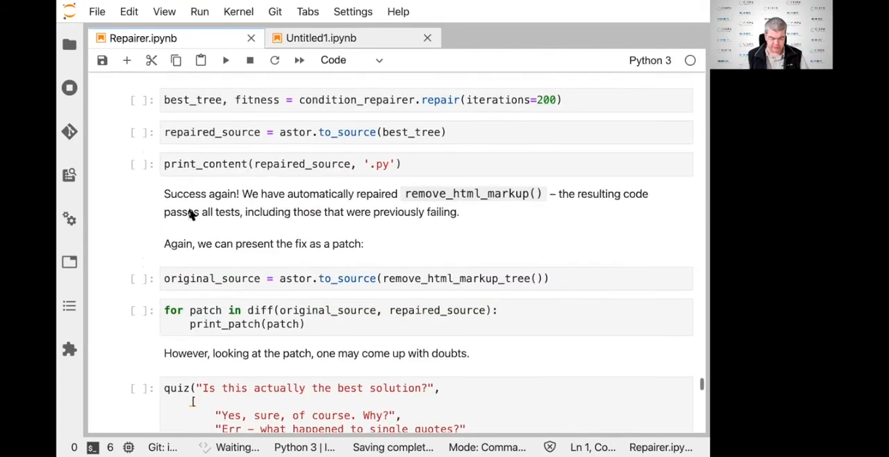
scroll("up", 3)
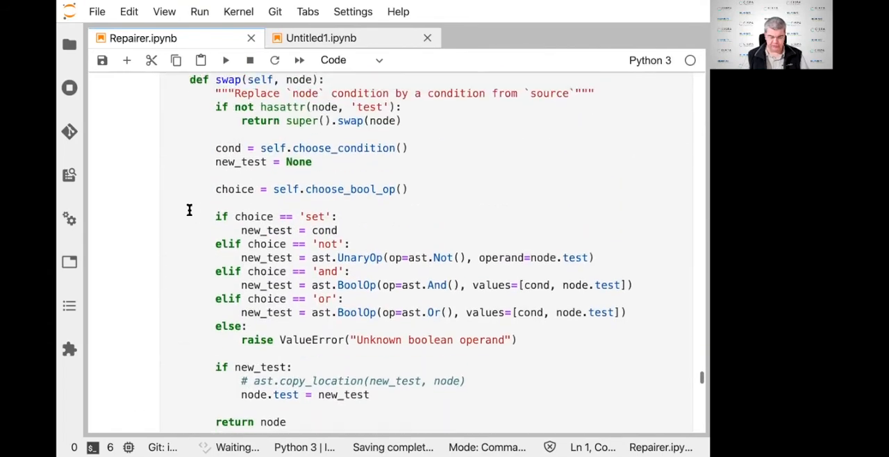
scroll("up", 3)
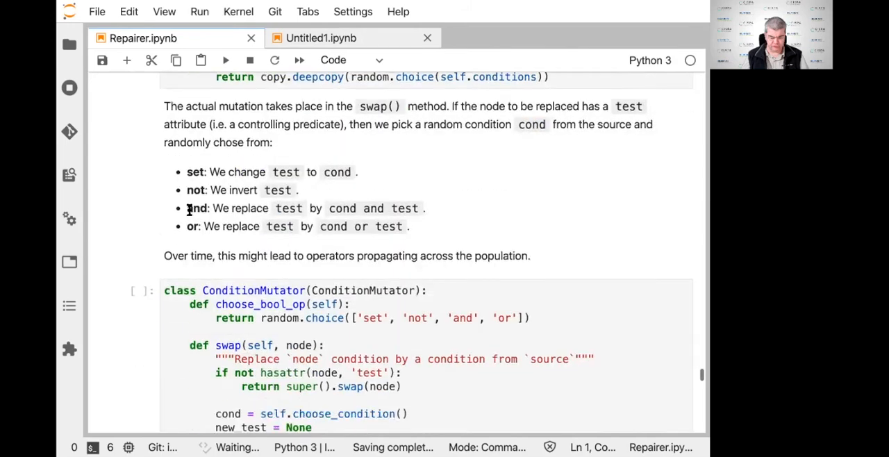
scroll("down", 3)
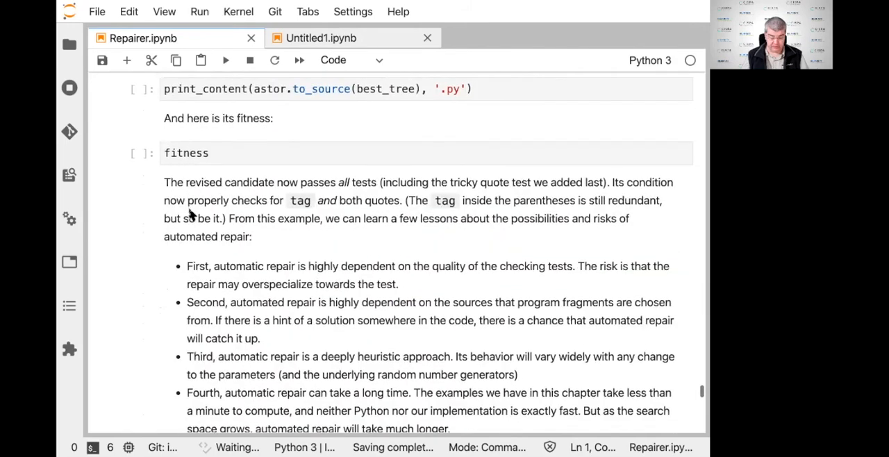
scroll("down", 3)
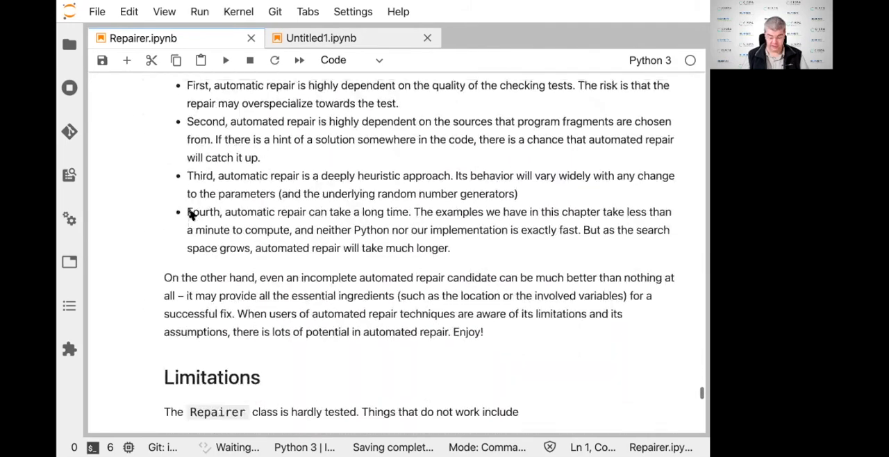
scroll("up", 3)
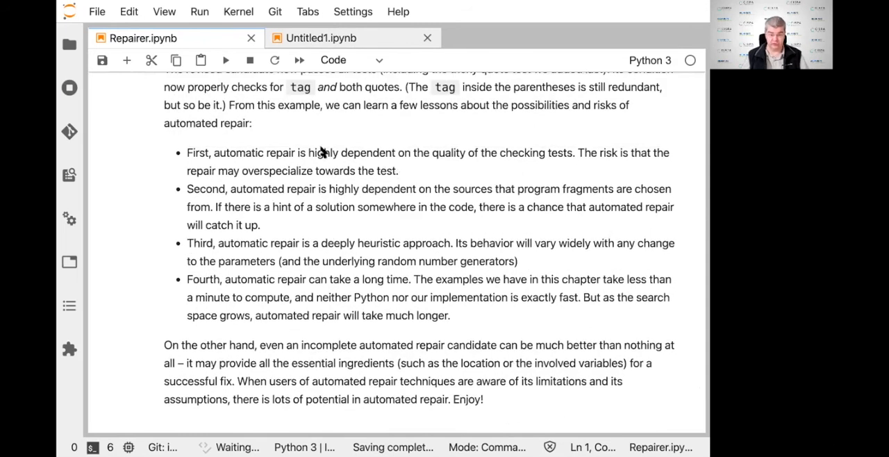
left_click(321, 38)
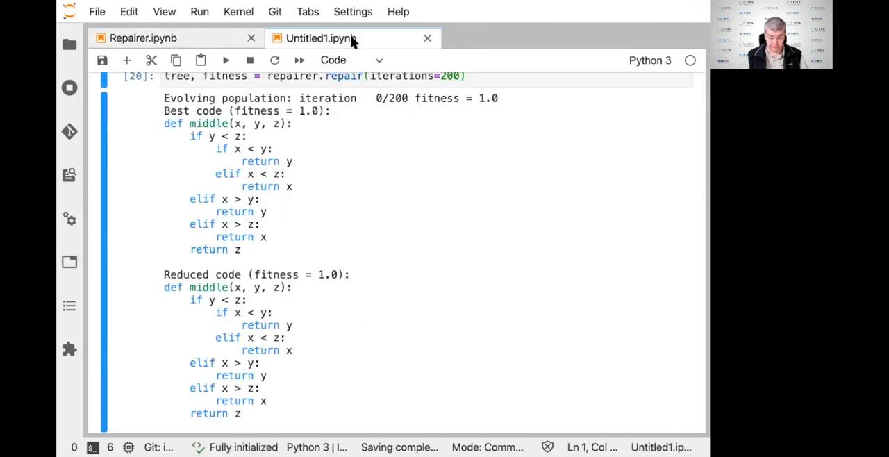
mouse_move(285, 173)
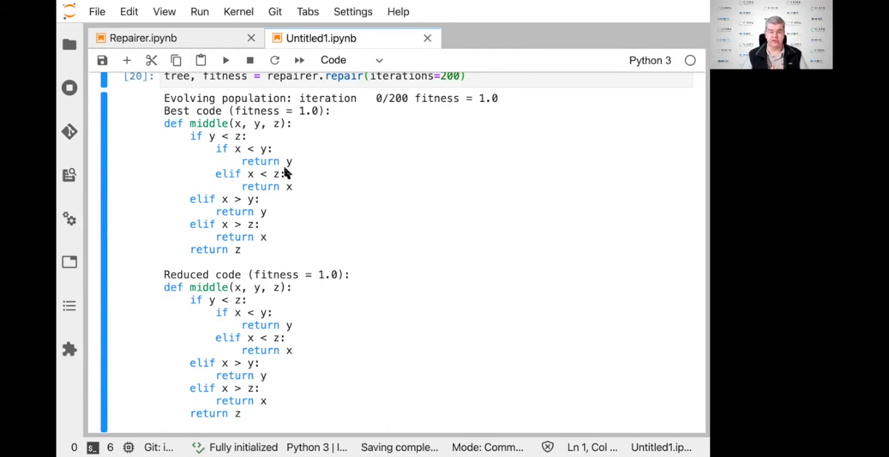
mouse_move(187, 38)
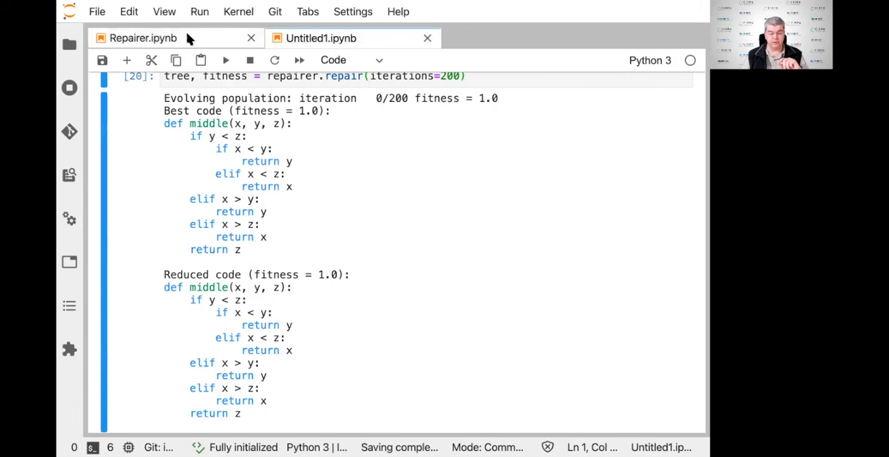
mouse_move(187, 39)
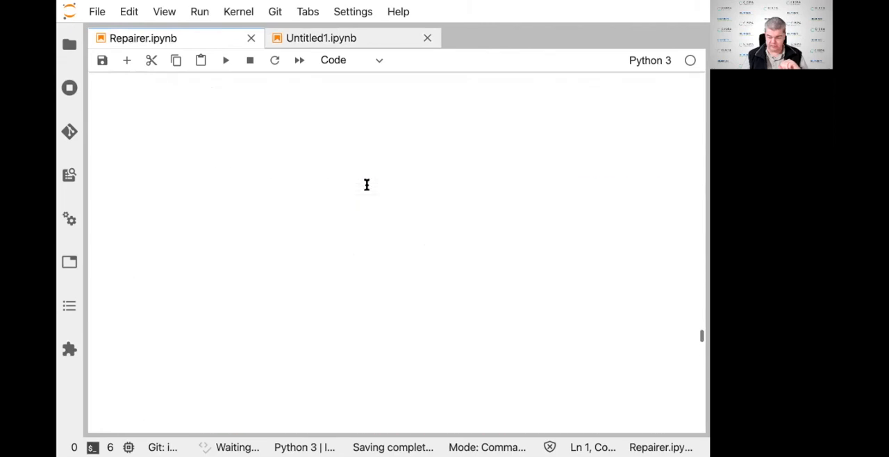
- Scroll up through Repairer.ipynb toward the chapter's opening sections
scroll("down", 3)
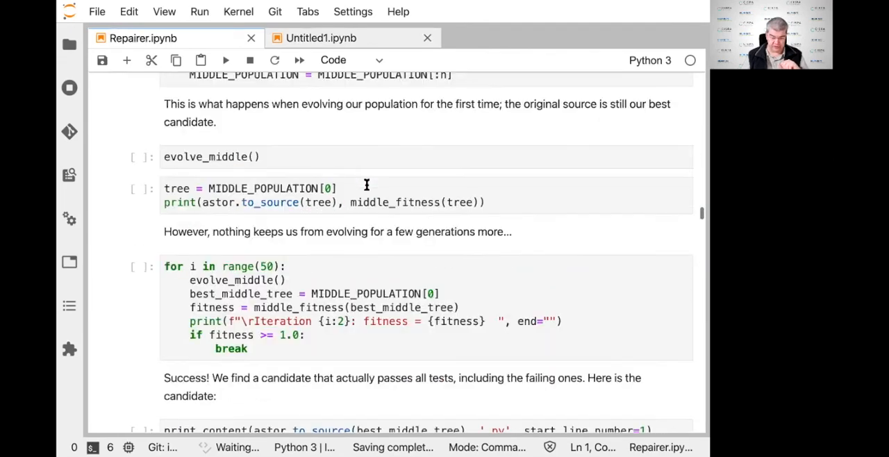
scroll("up", 3)
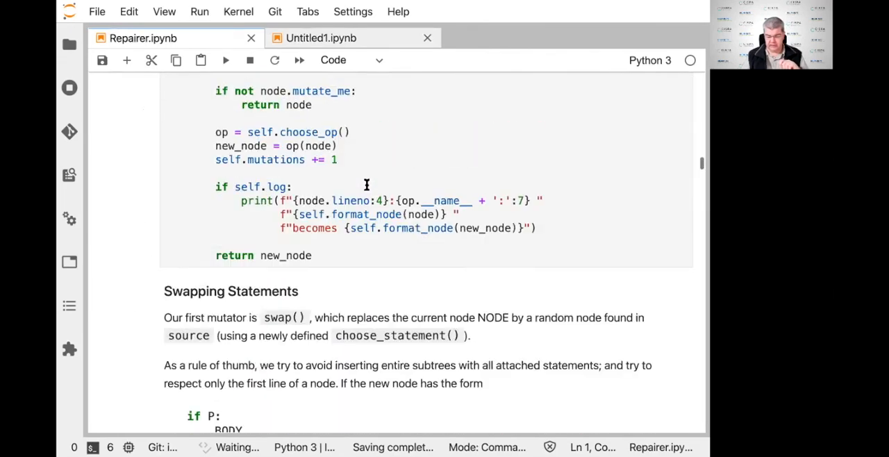
scroll("up", 3)
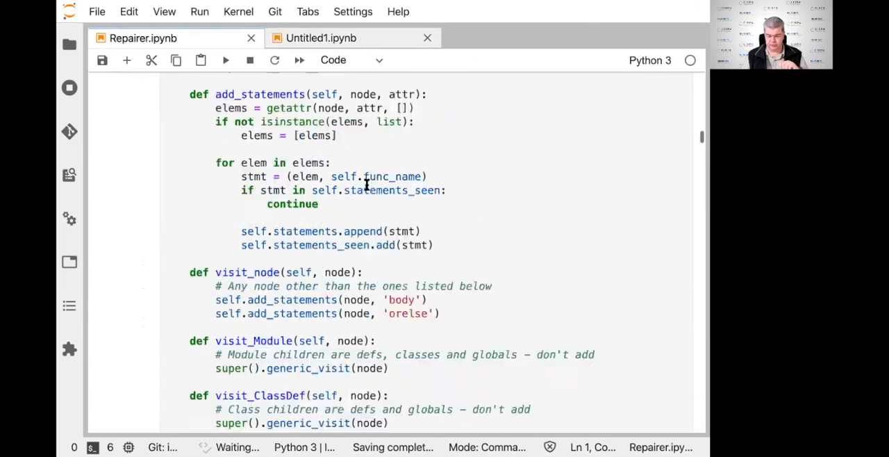
scroll("up", 3)
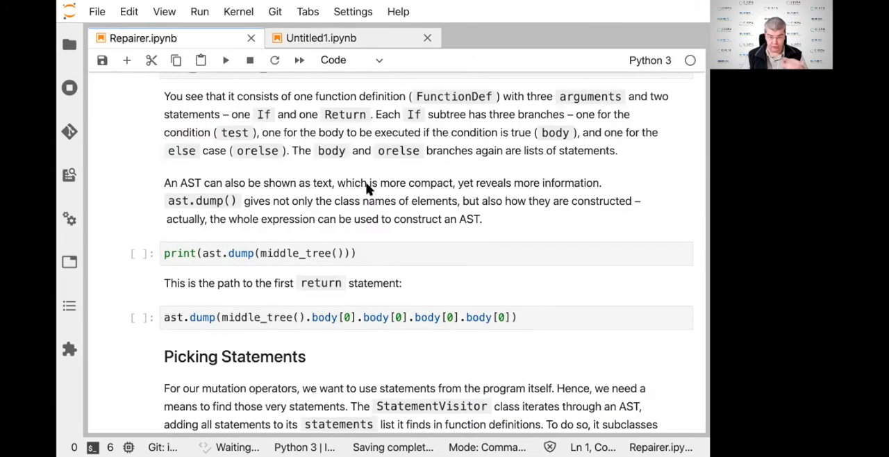
scroll("up", 3)
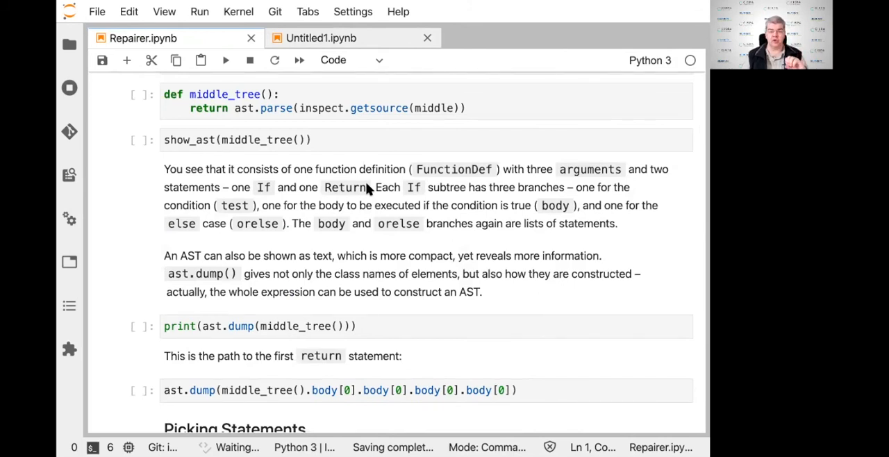
scroll("up", 3)
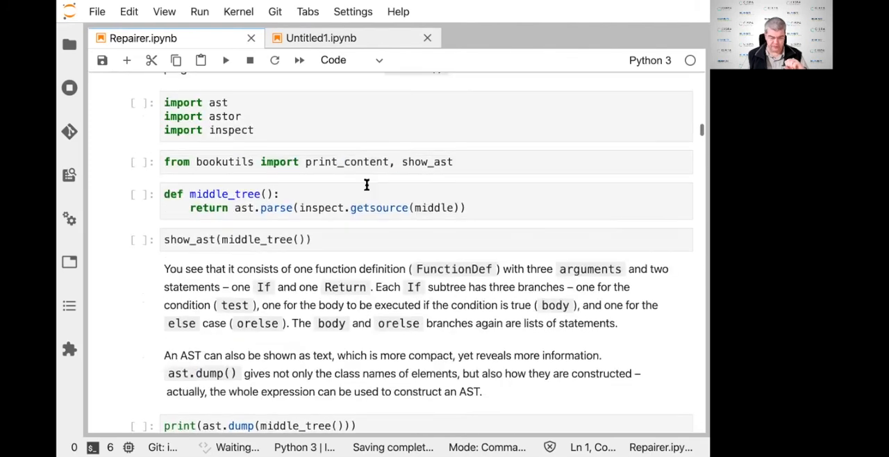
scroll("down", 3)
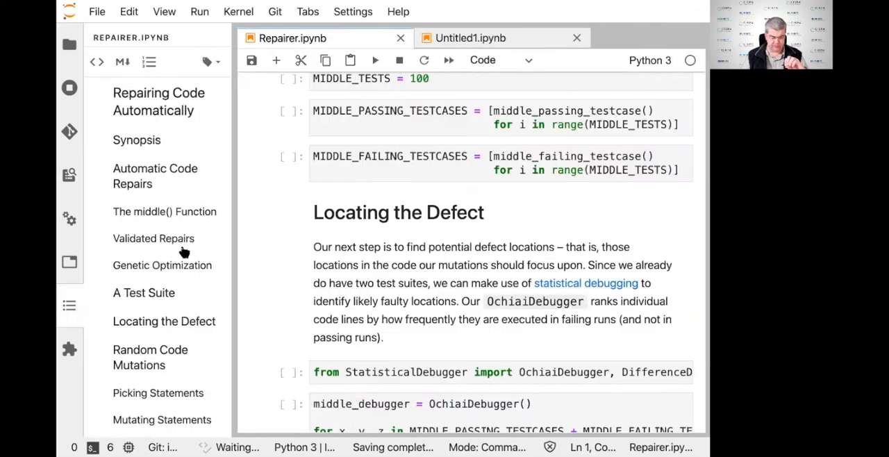
mouse_move(159, 271)
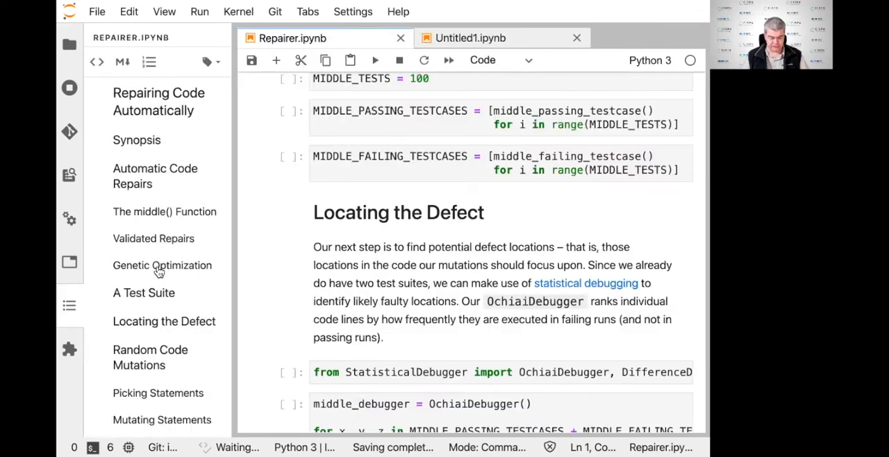
mouse_move(162, 270)
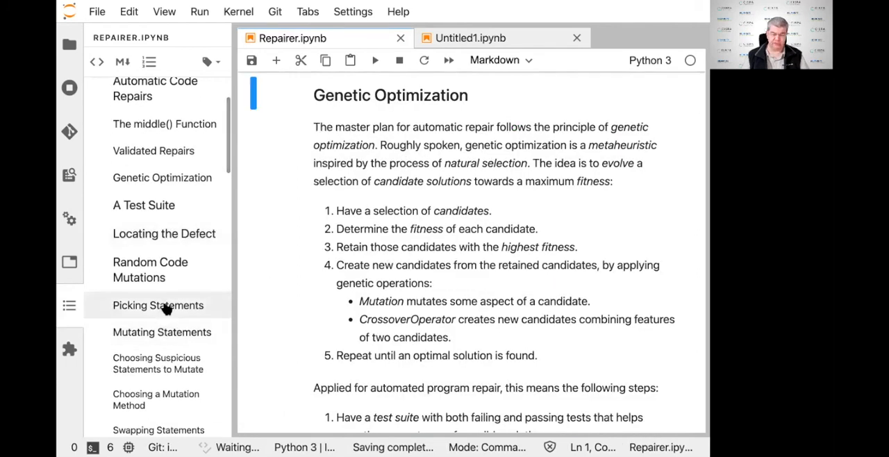
- Scroll through the Genetic Optimization section describing the candidate-fitness-mutation-crossover repair loop
scroll("down", 3)
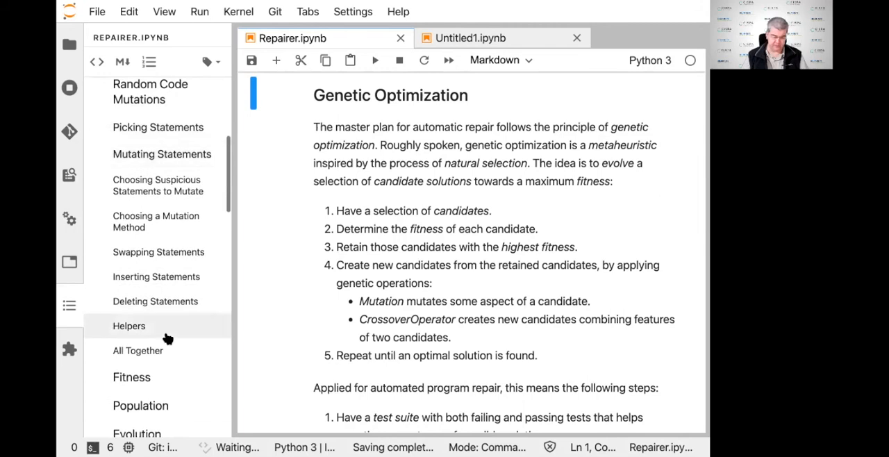
scroll("down", 3)
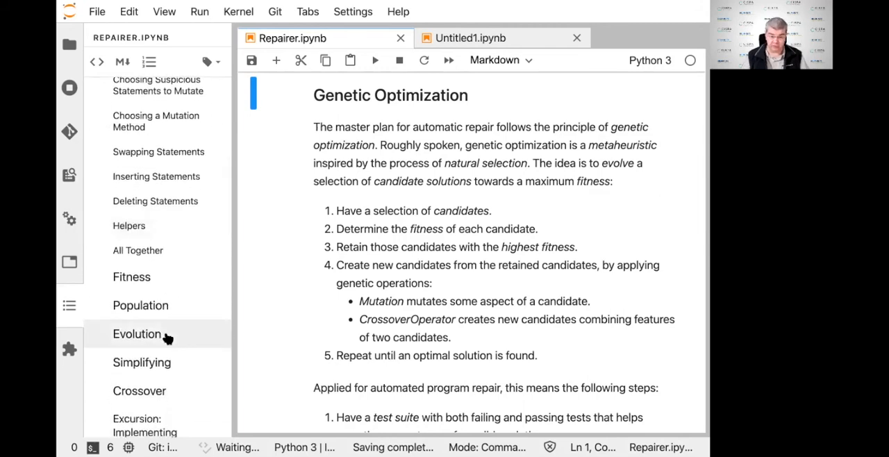
scroll("down", 3)
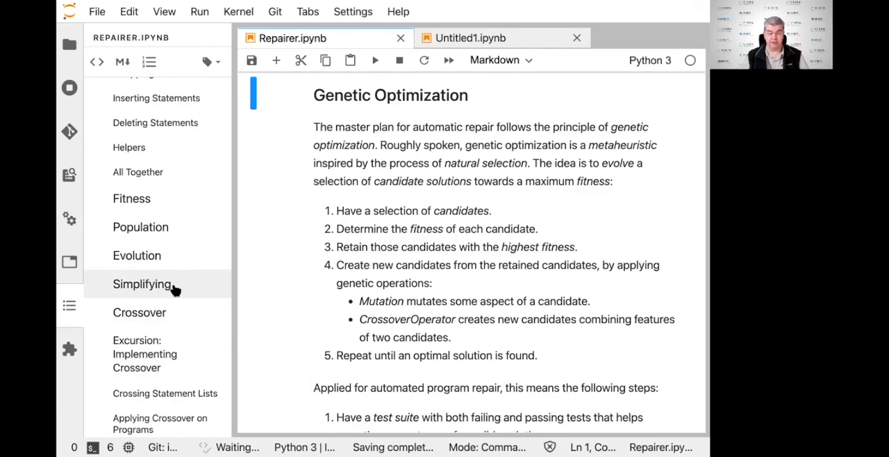
scroll("up", 3)
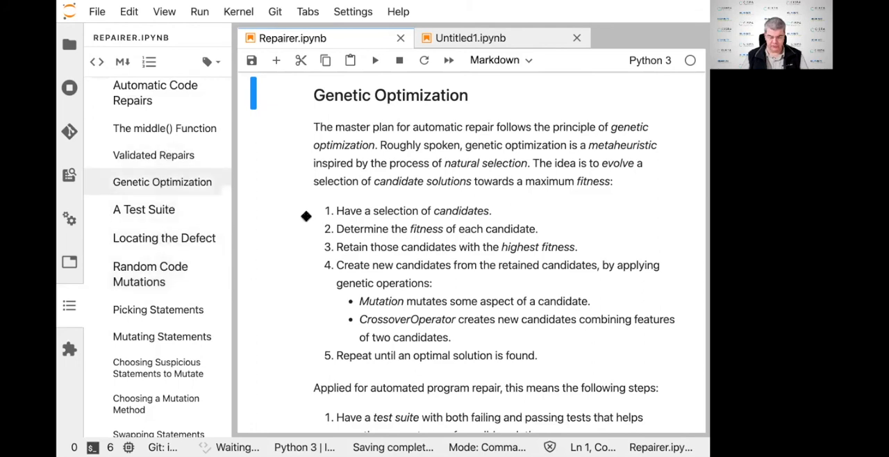
mouse_move(406, 230)
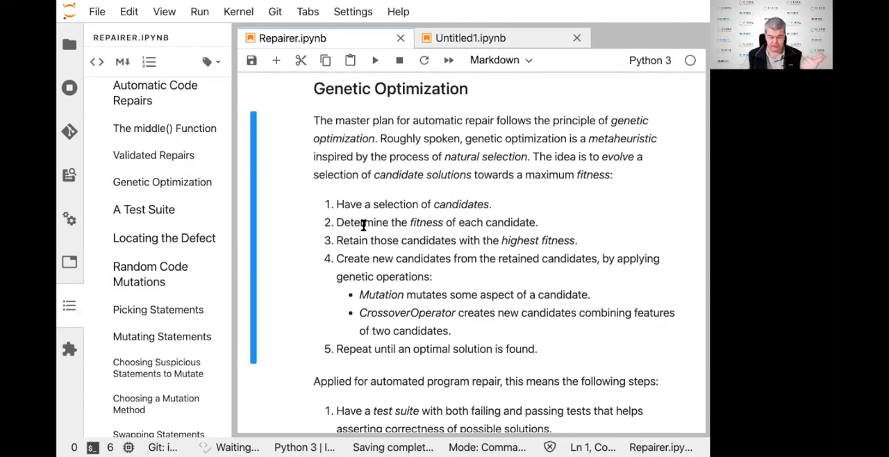
- Select the repair-steps paragraph and scroll down to the 'A Test Suite' heading on middle_testcase()
double_click(487, 222)
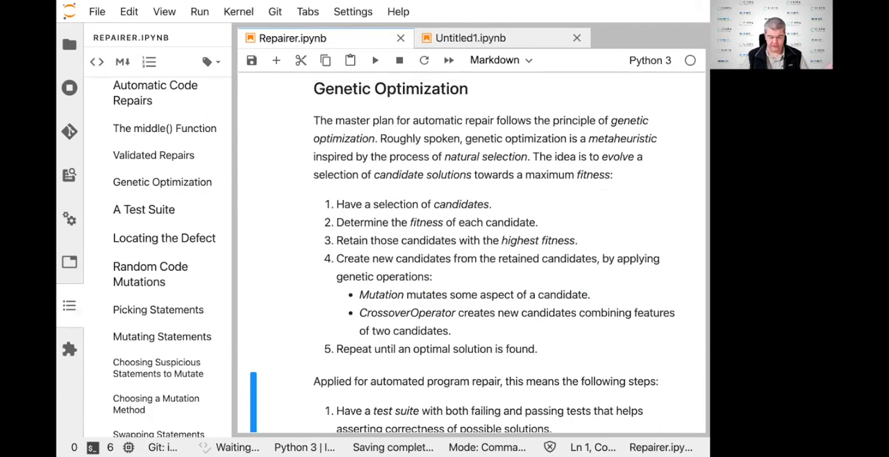
scroll("down", 3)
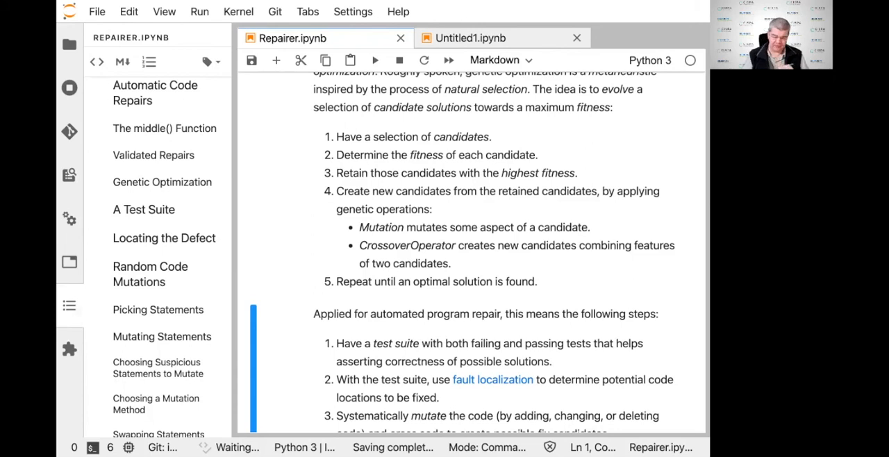
scroll("down", 3)
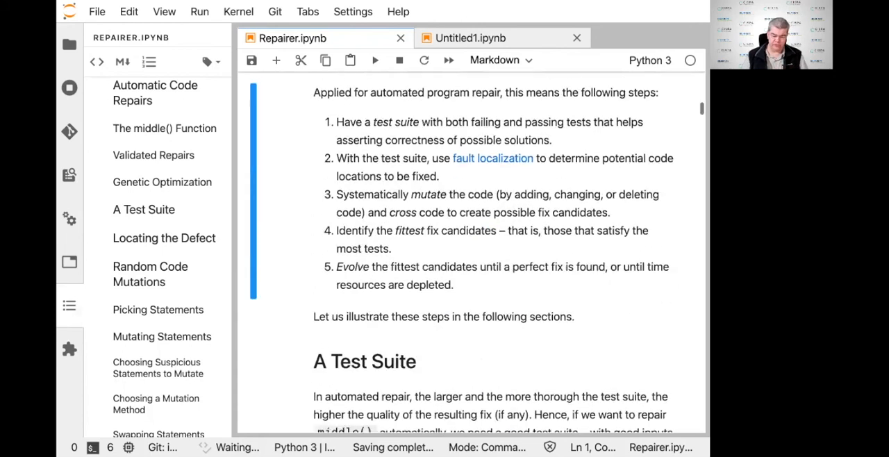
scroll("down", 3)
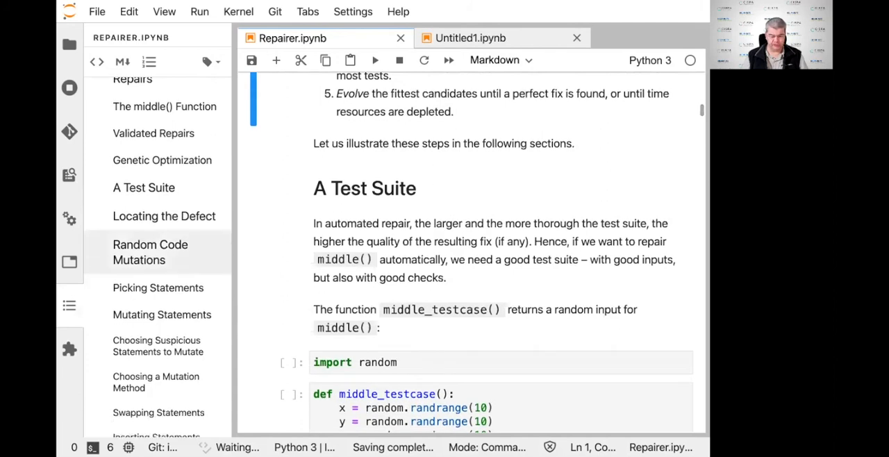
scroll("down", 3)
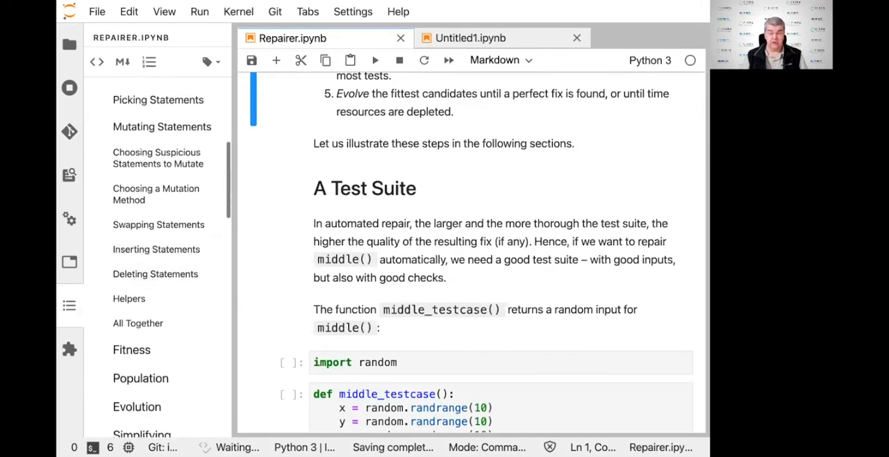